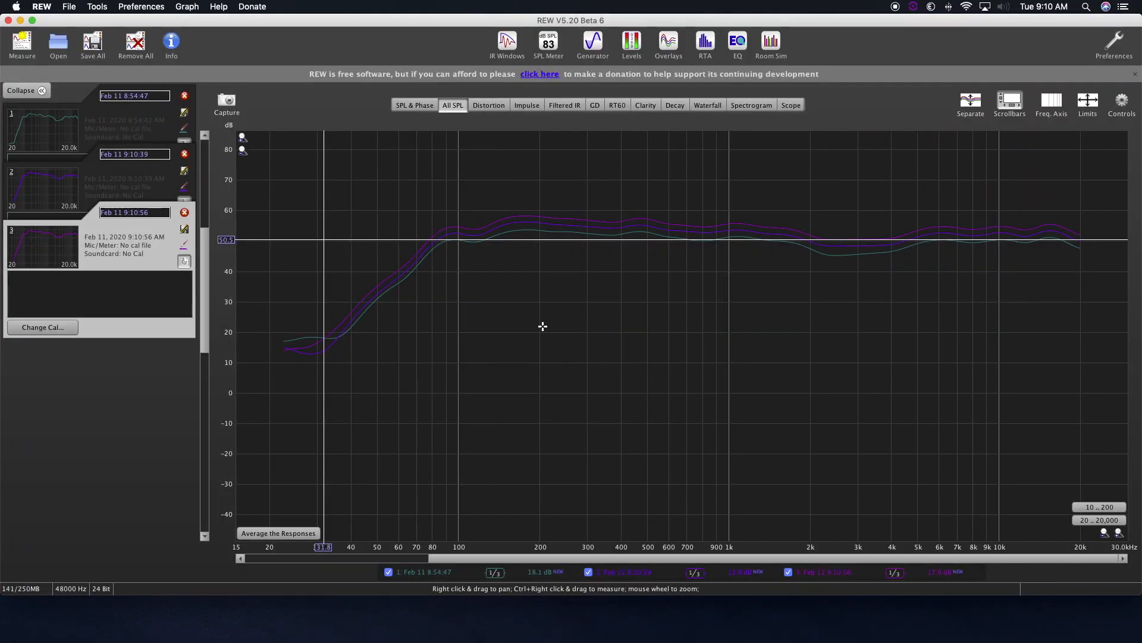
Capture a fourth sweep measurement and overlay it with the earlier three curves.
click(21, 43)
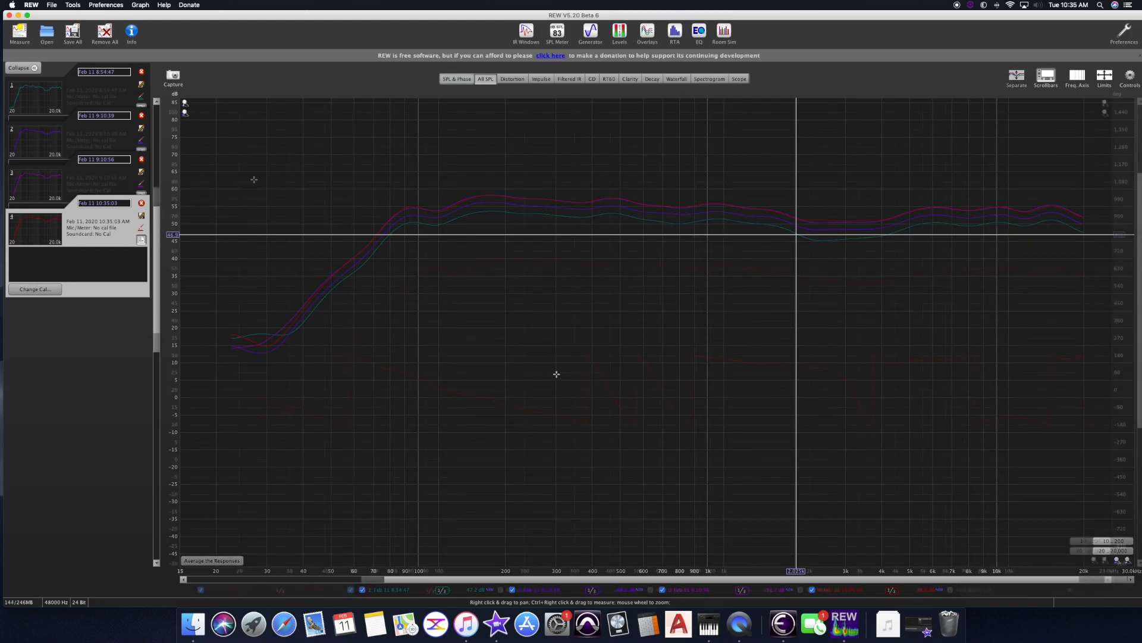
Show measurement 4's red SPL and phase curves on their own.
click(456, 79)
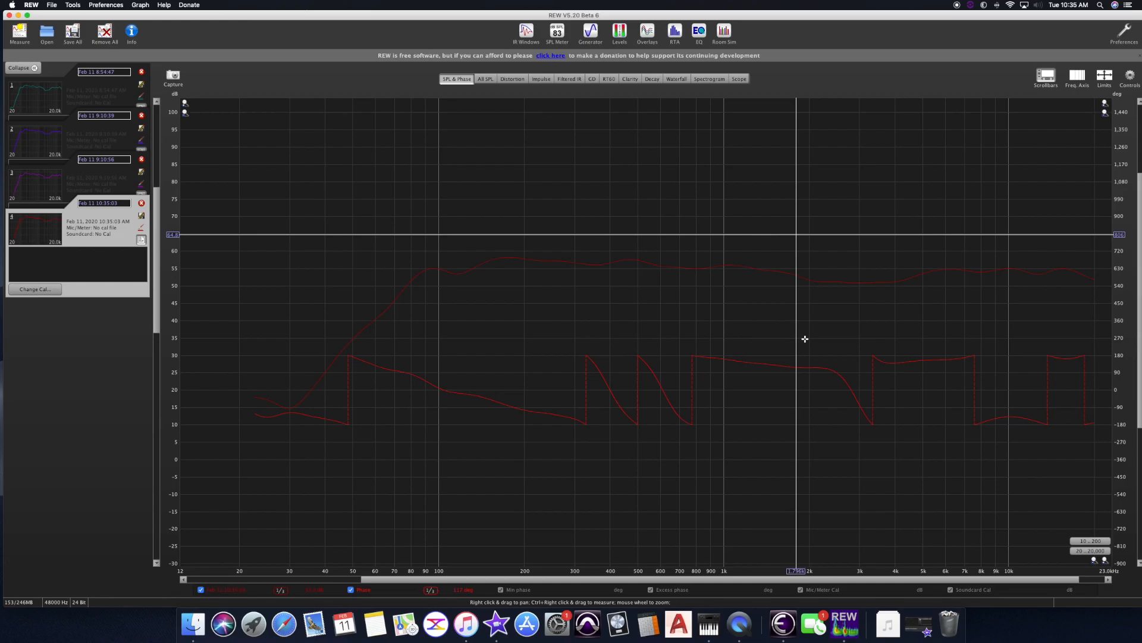
mouse_move(859, 269)
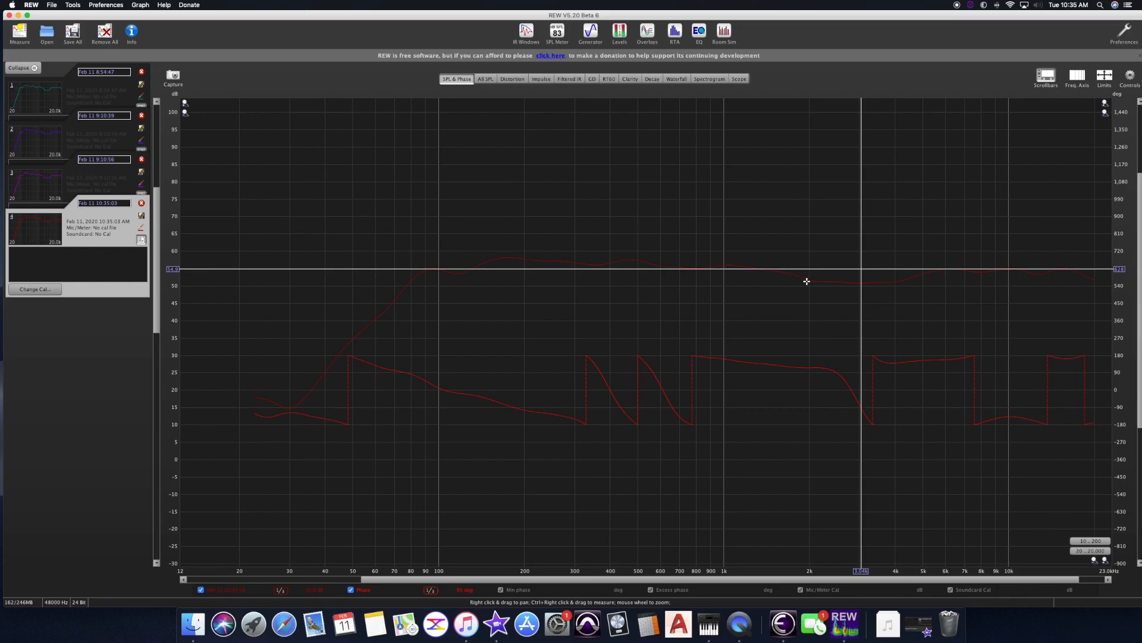
mouse_move(860, 267)
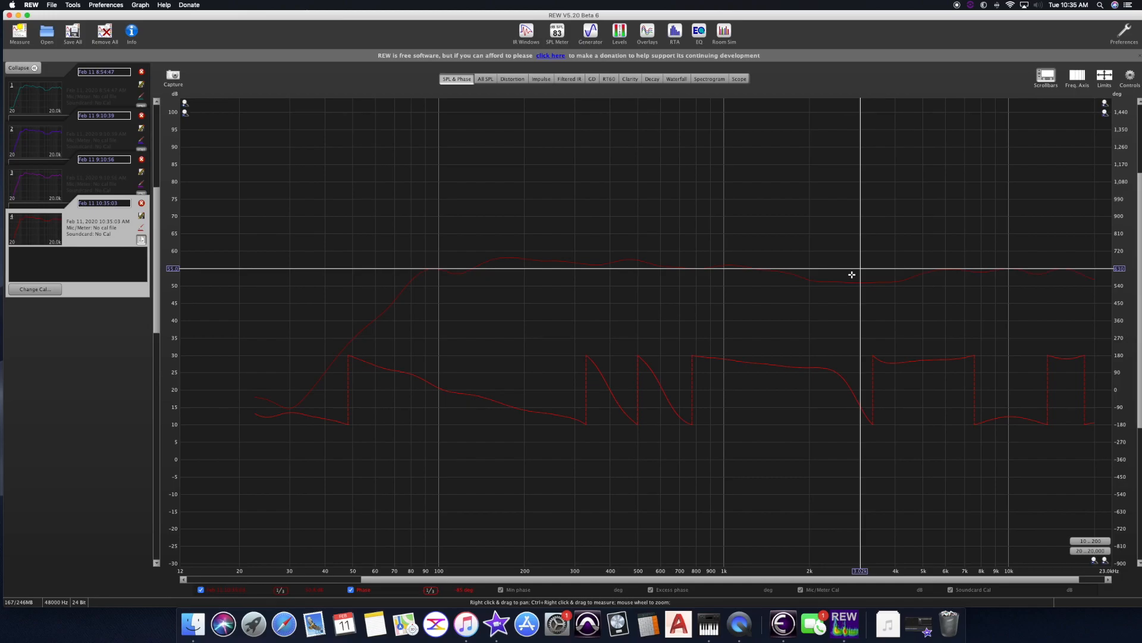
mouse_move(562, 304)
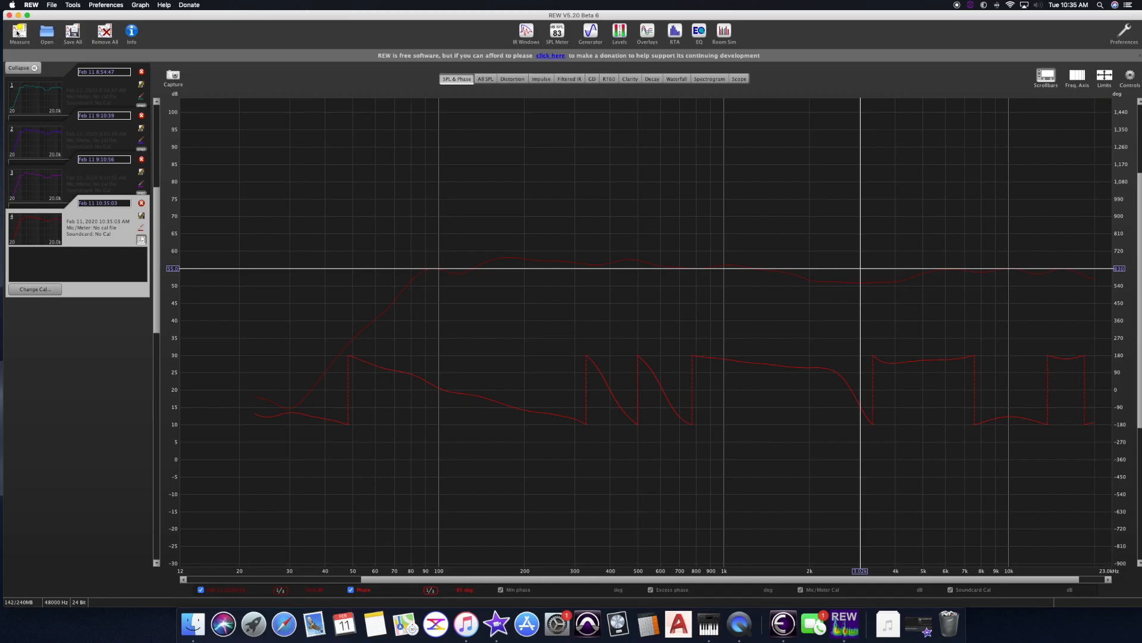
Capture a fifth measurement, displaying its green SPL and phase curves.
click(19, 31)
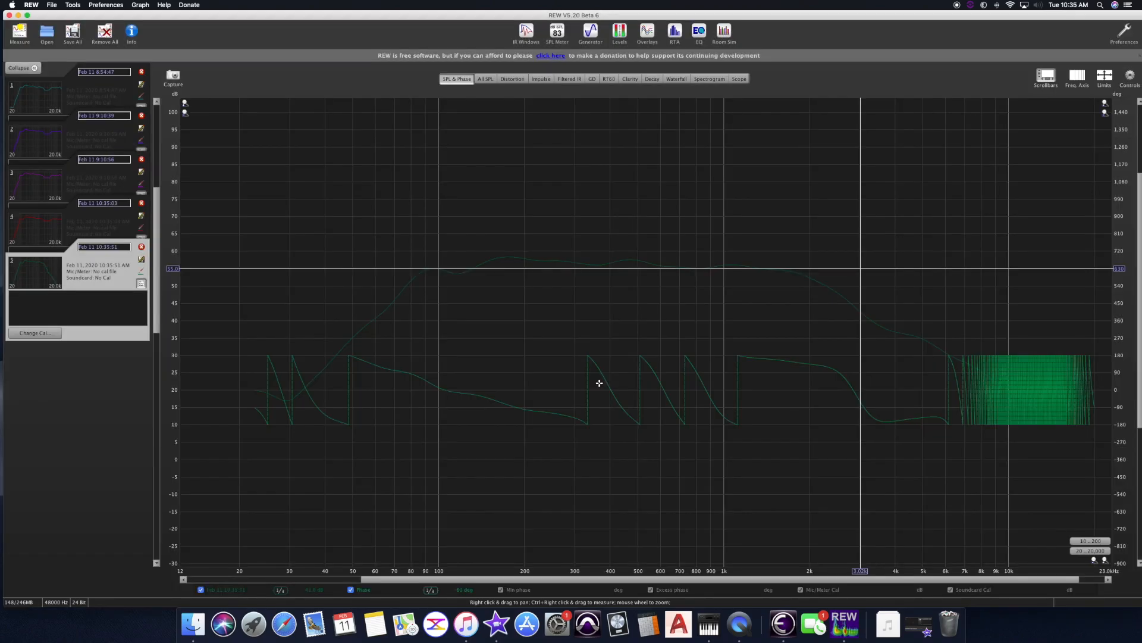
mouse_move(635, 353)
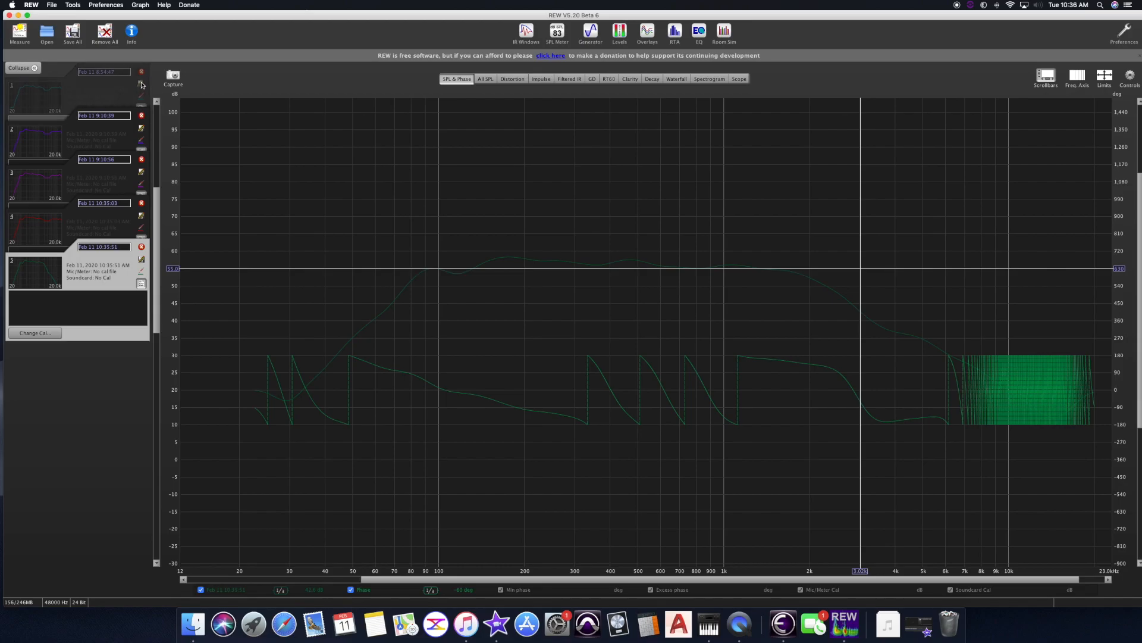
Remove the three older measurements, leaving only the Feb 11 10:35:51 capture on the SPL overlay.
click(142, 70)
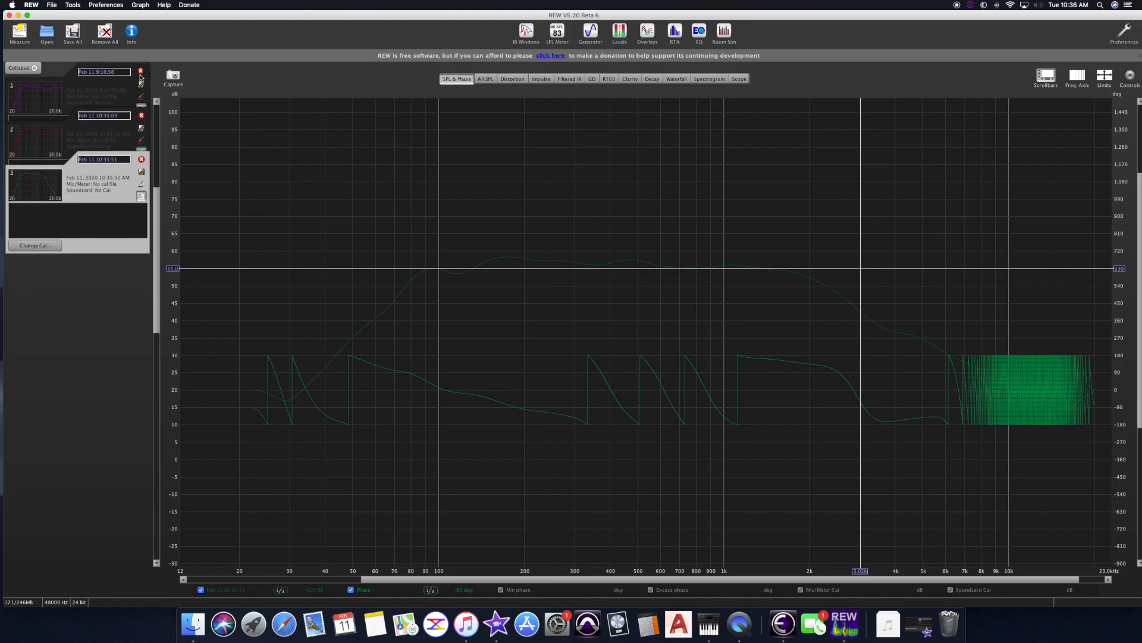
click(141, 71)
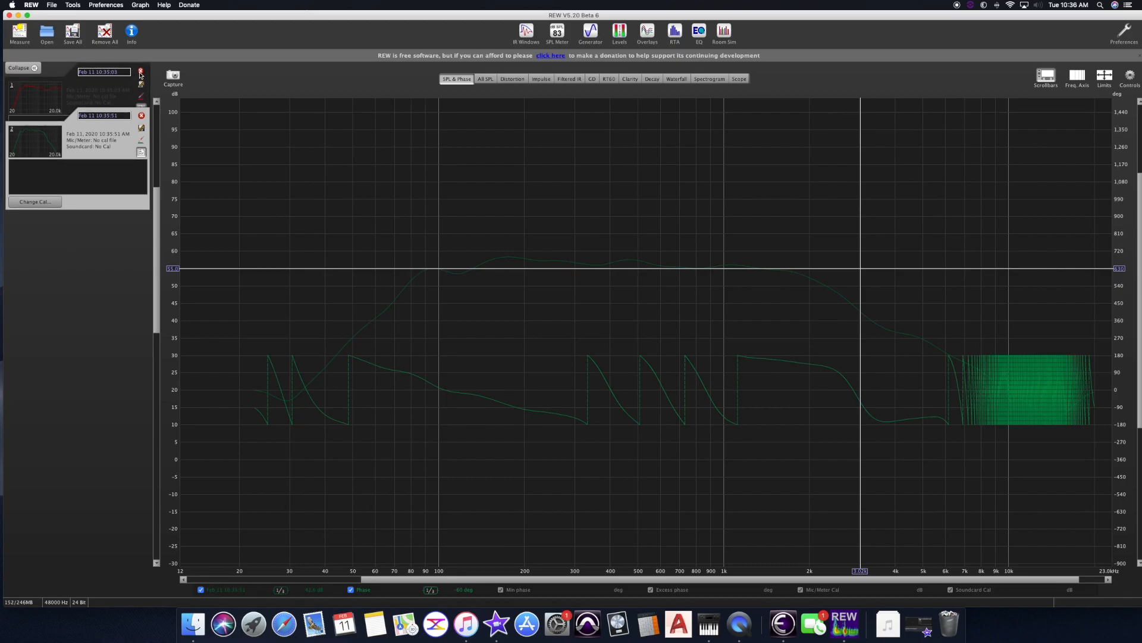
mouse_move(141, 73)
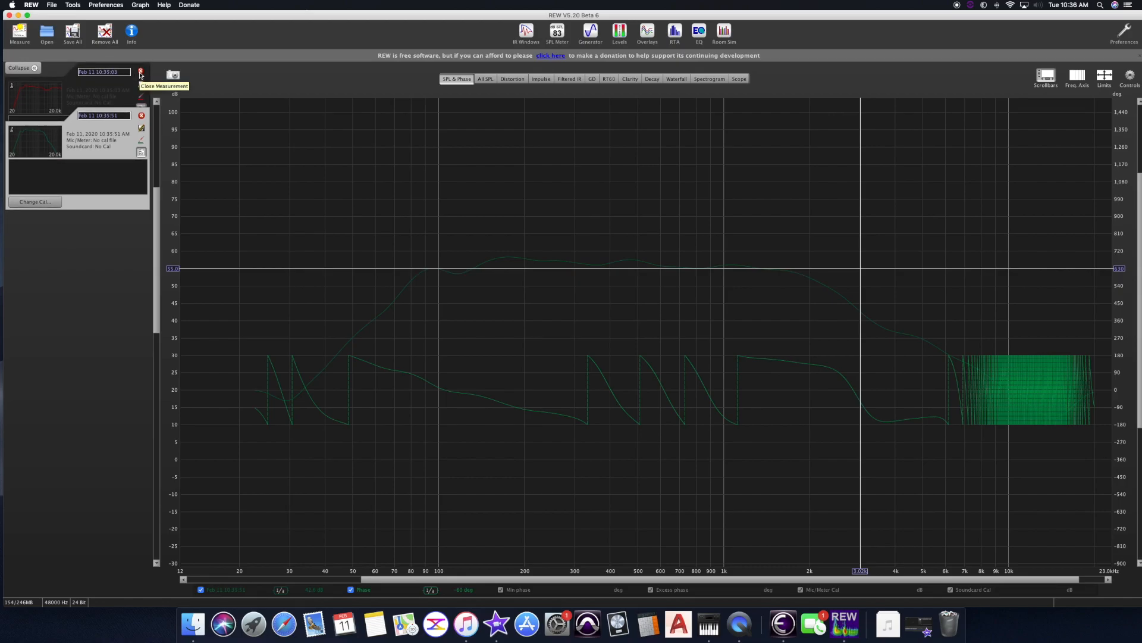
click(142, 71)
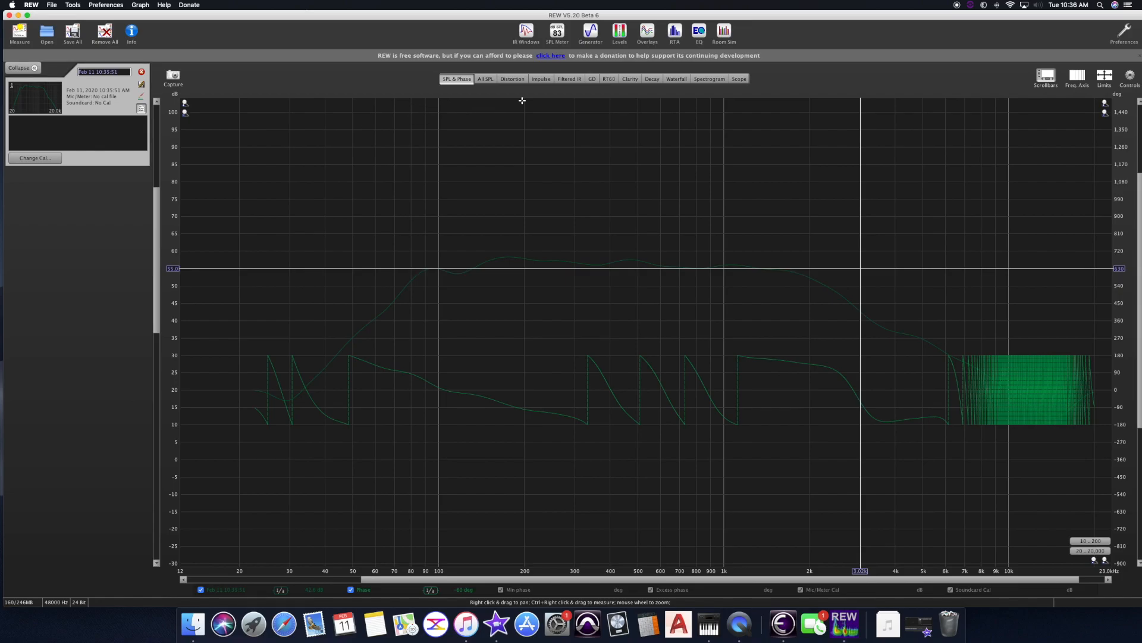
click(484, 78)
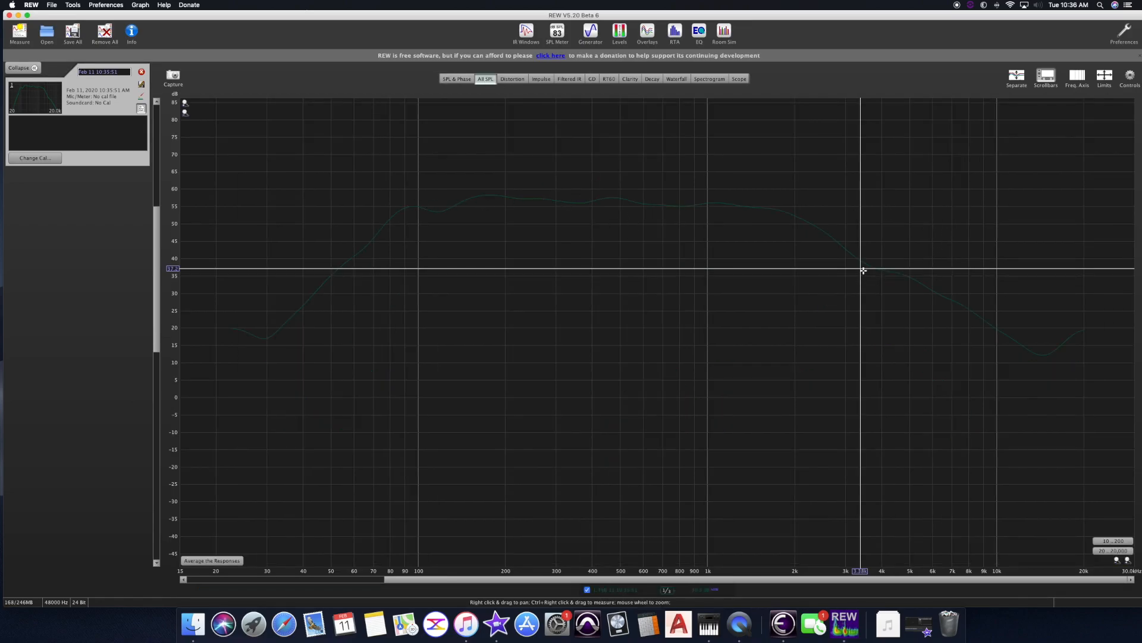
mouse_move(176, 135)
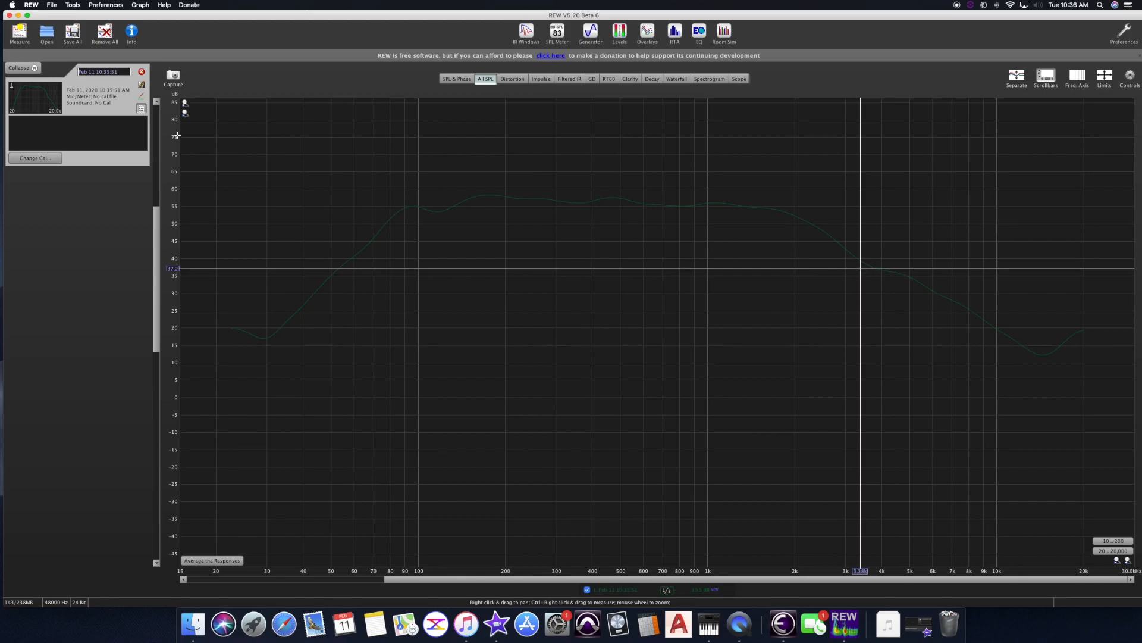
Capture an HF-only measurement rising above about 1.5 kHz, overlaid in purple with the green curve.
click(19, 32)
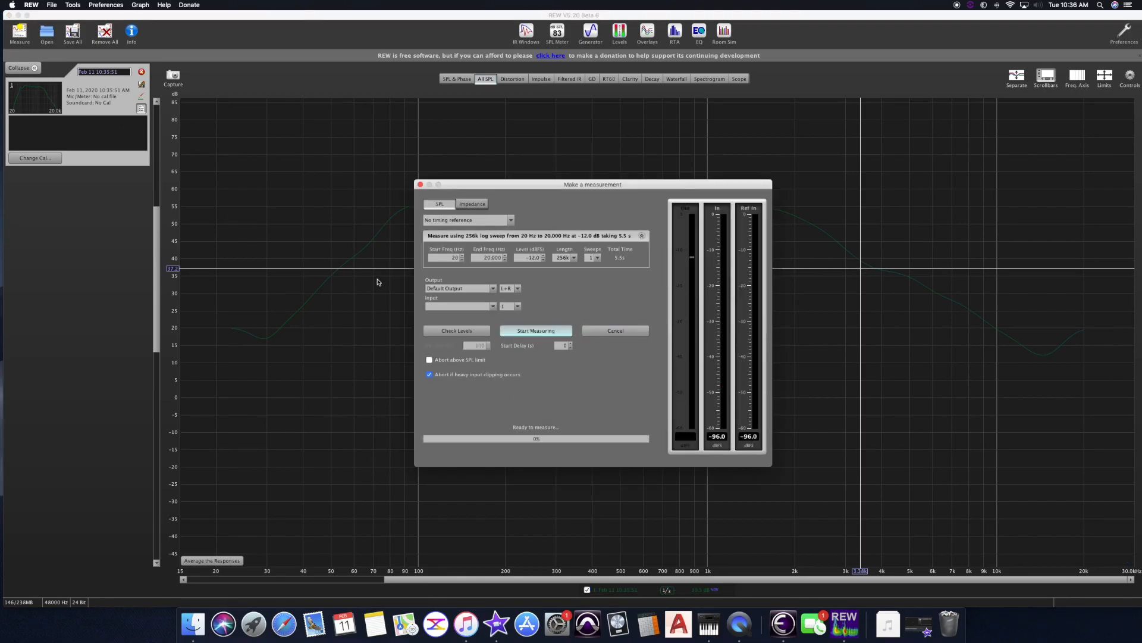
click(535, 330)
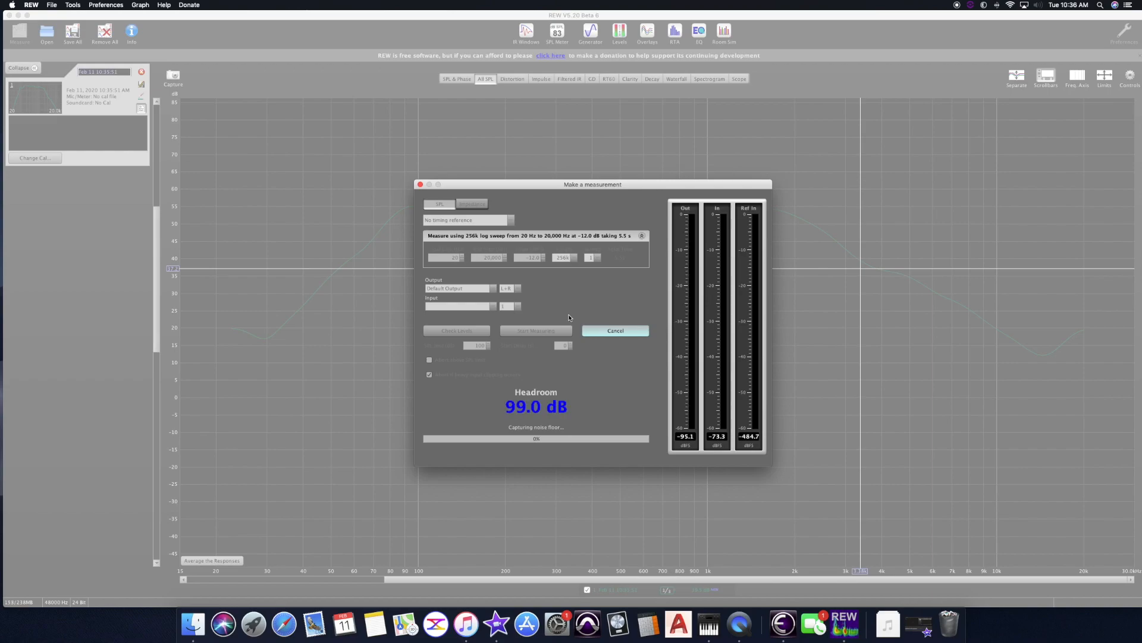
click(534, 329)
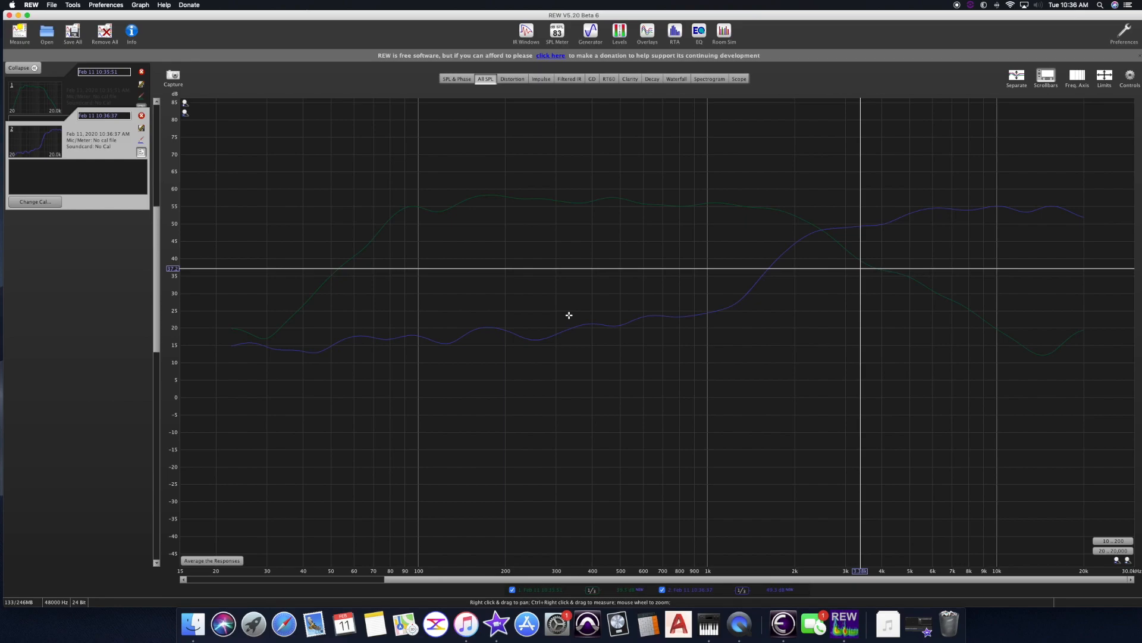
mouse_move(650, 262)
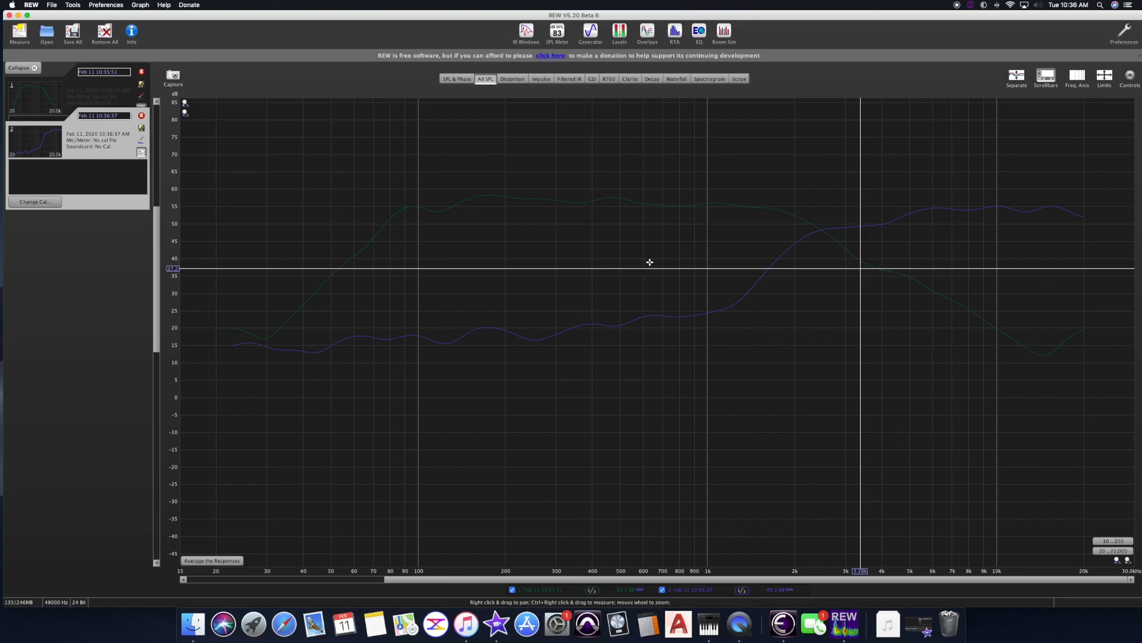
mouse_move(715, 257)
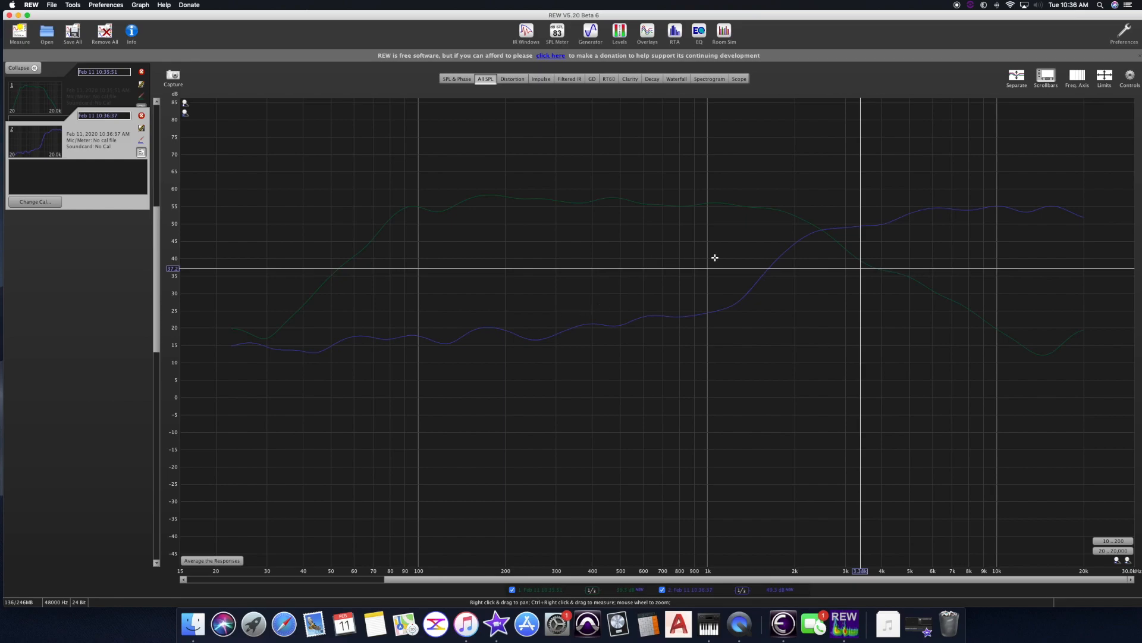
mouse_move(914, 207)
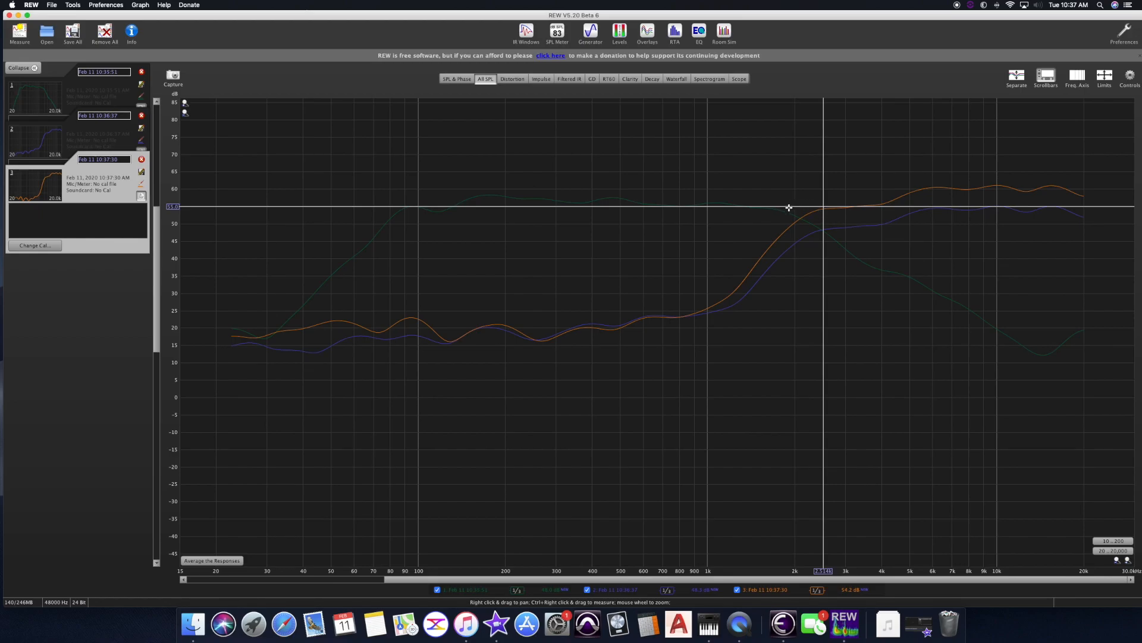
mouse_move(875, 296)
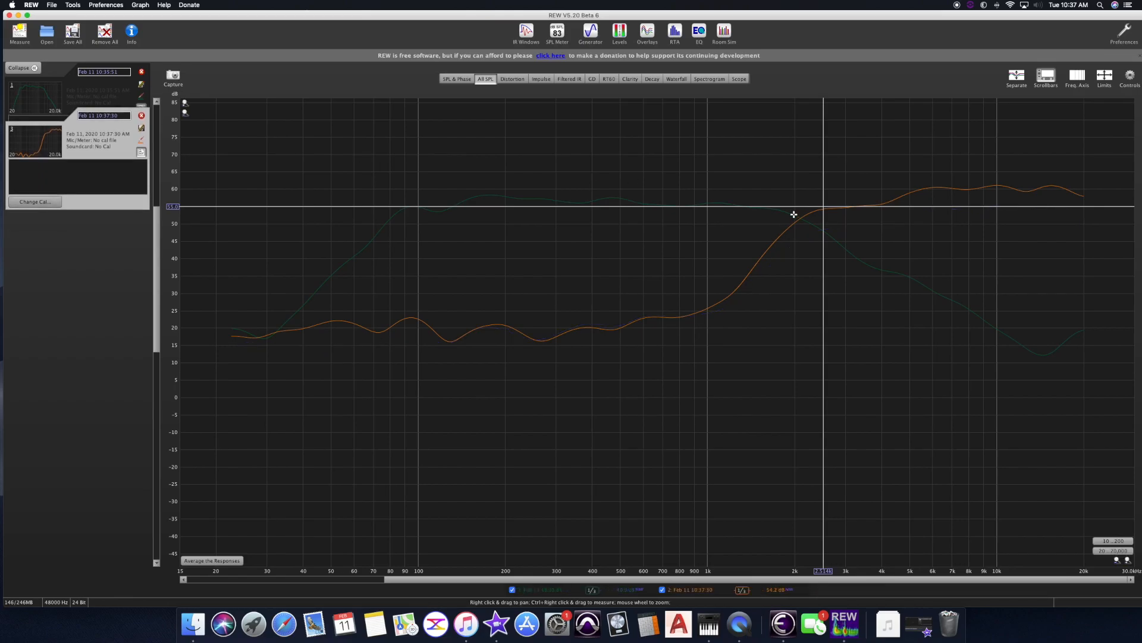
mouse_move(836, 230)
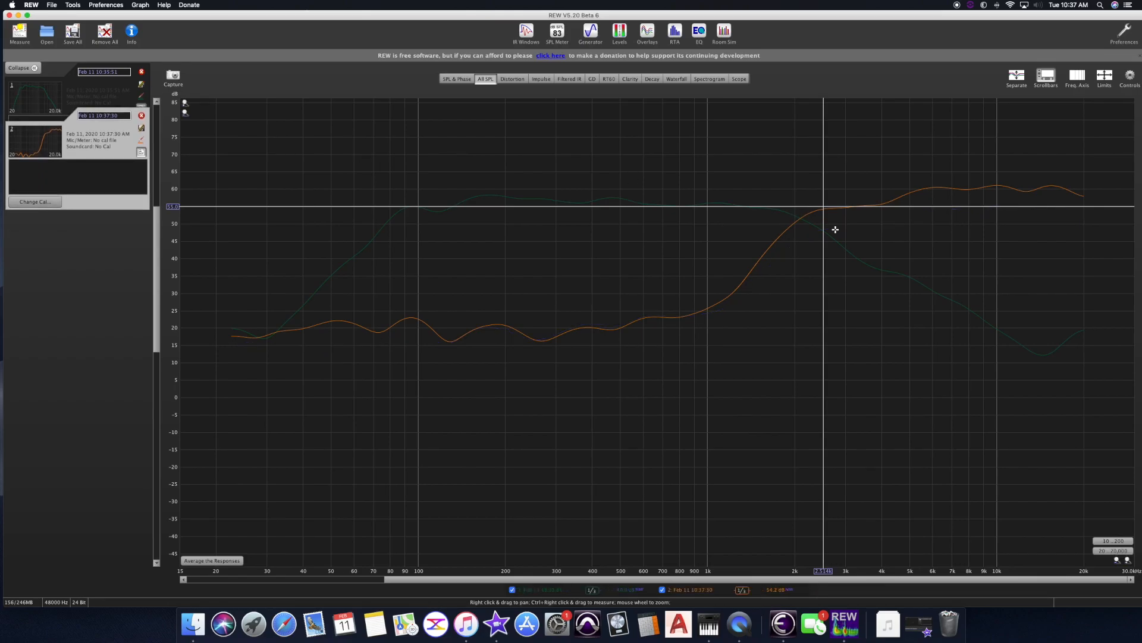
mouse_move(234, 108)
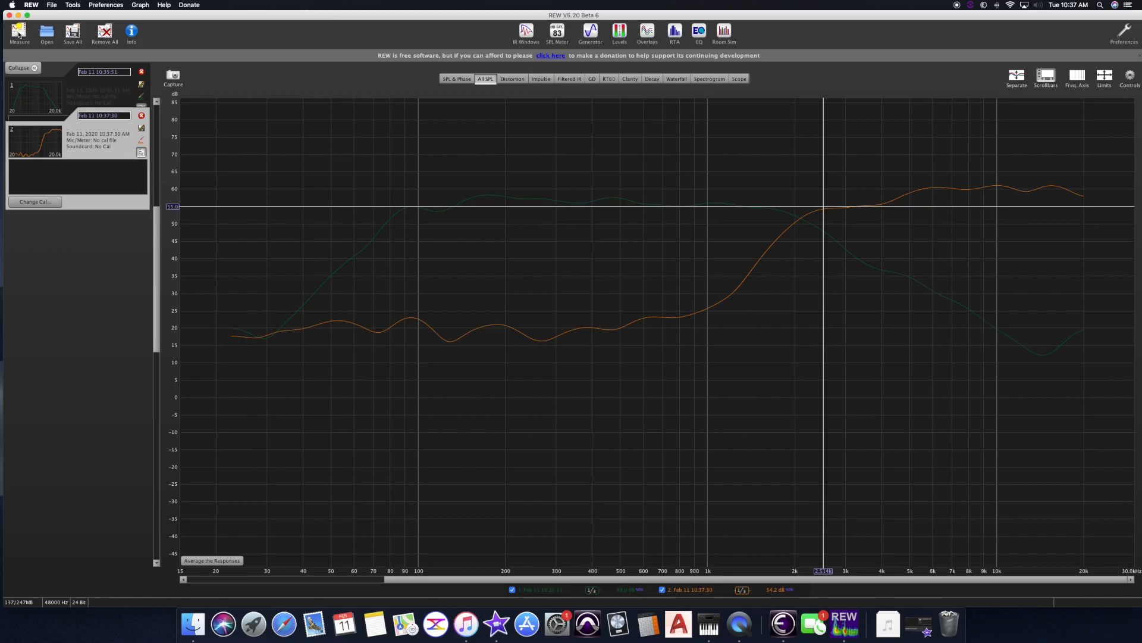
Capture a full-range measurement, overlaid in blue on the LF and HF curves.
click(19, 32)
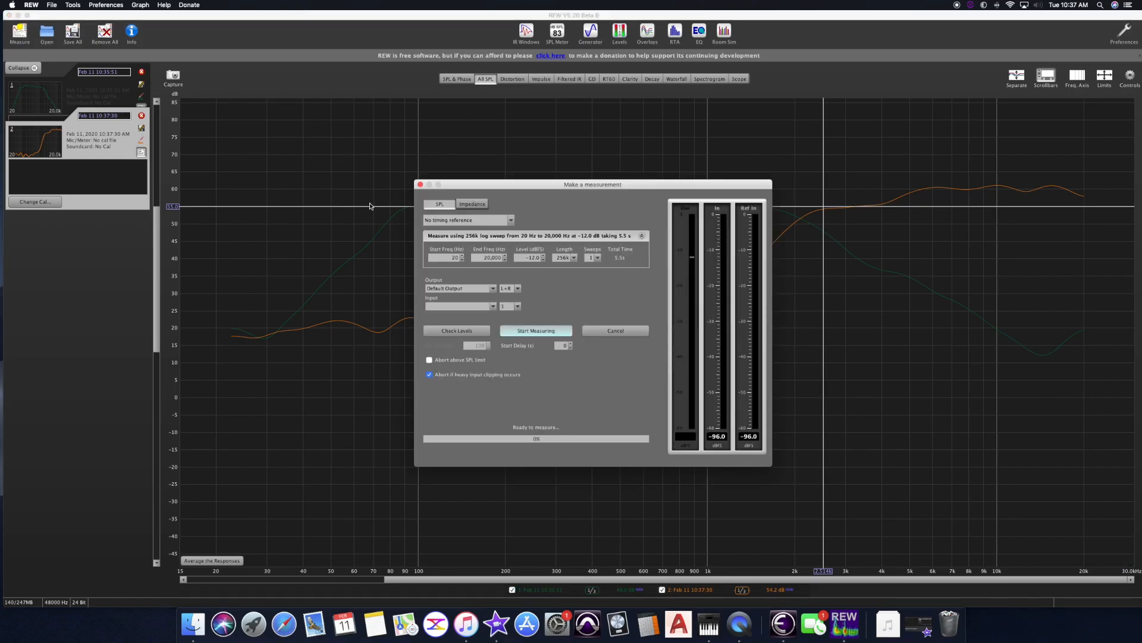
click(536, 330)
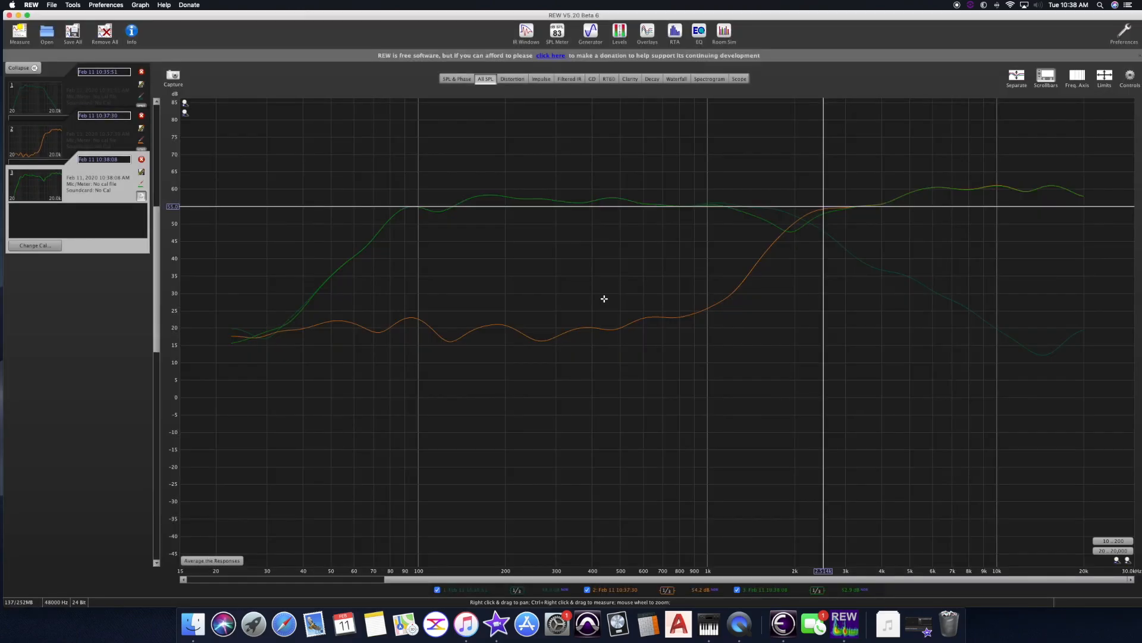
mouse_move(802, 237)
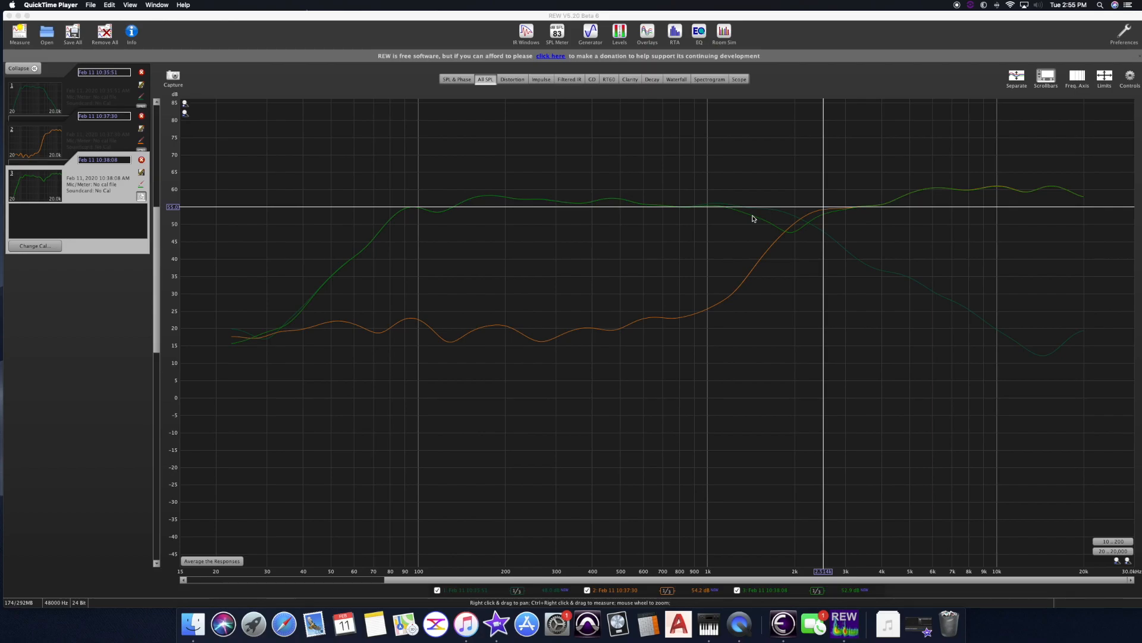
mouse_move(792, 235)
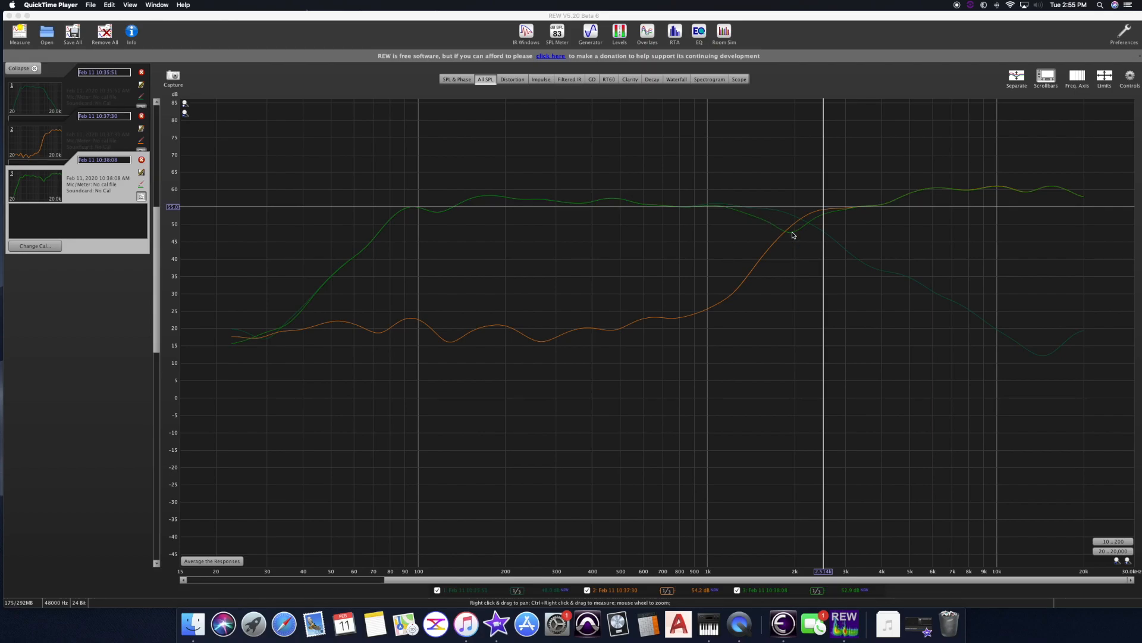
mouse_move(736, 212)
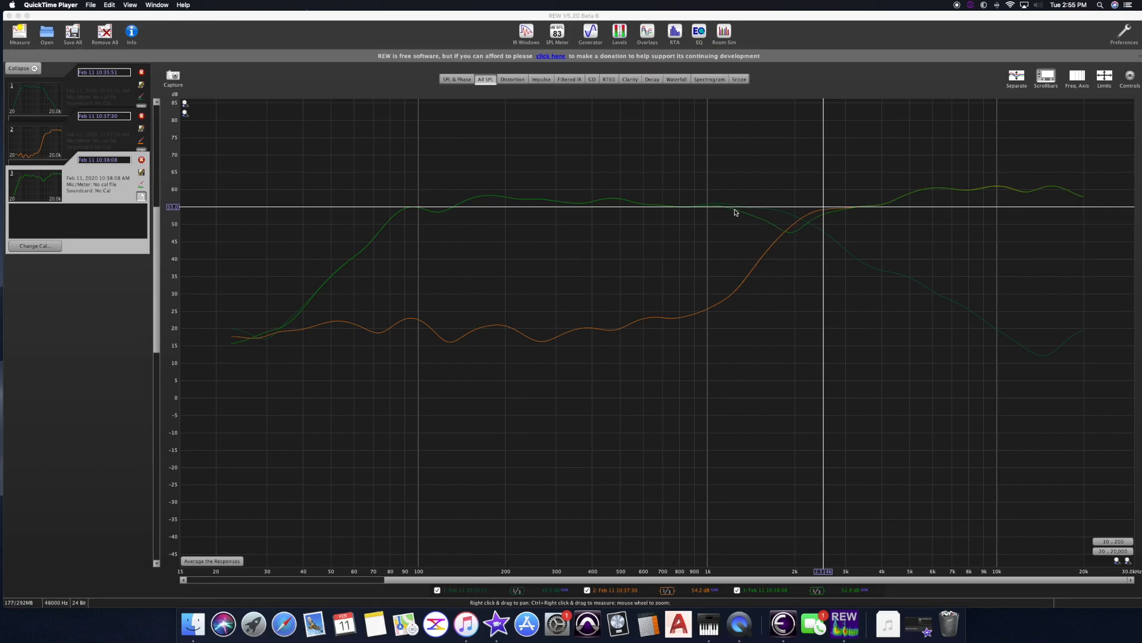
mouse_move(805, 232)
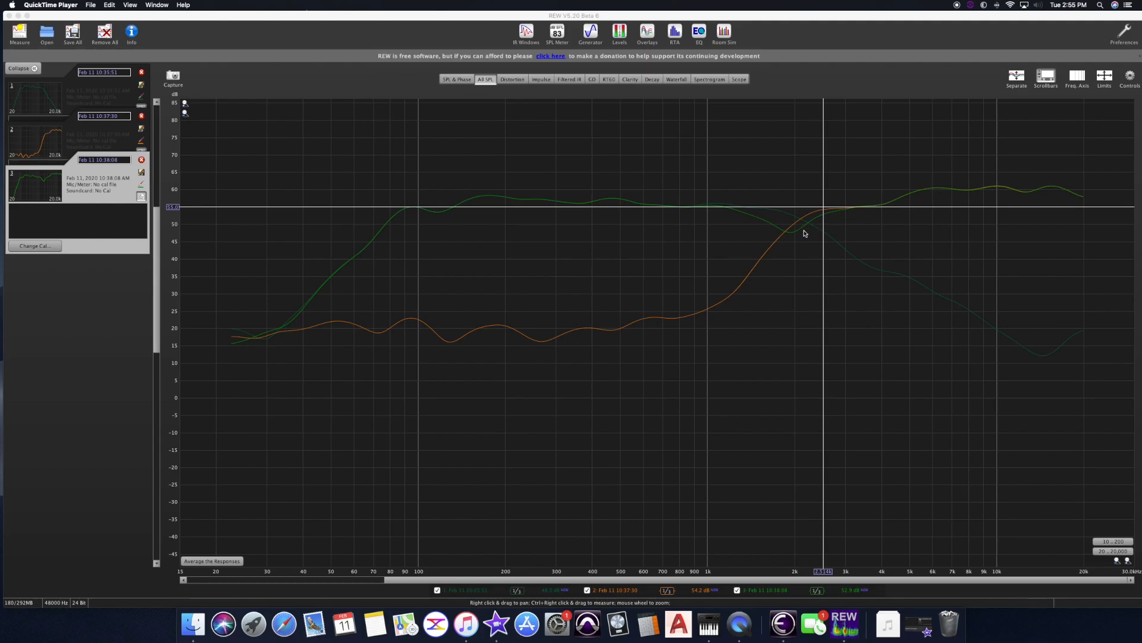
mouse_move(793, 238)
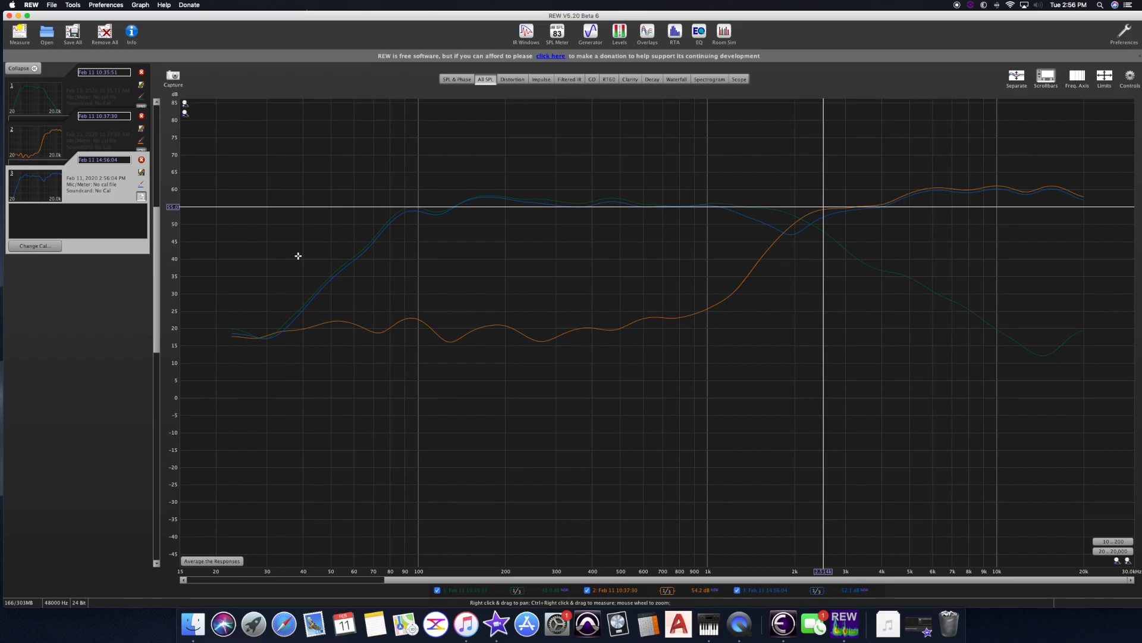
Capture a newer full-range measurement running flat through the crossover.
click(19, 31)
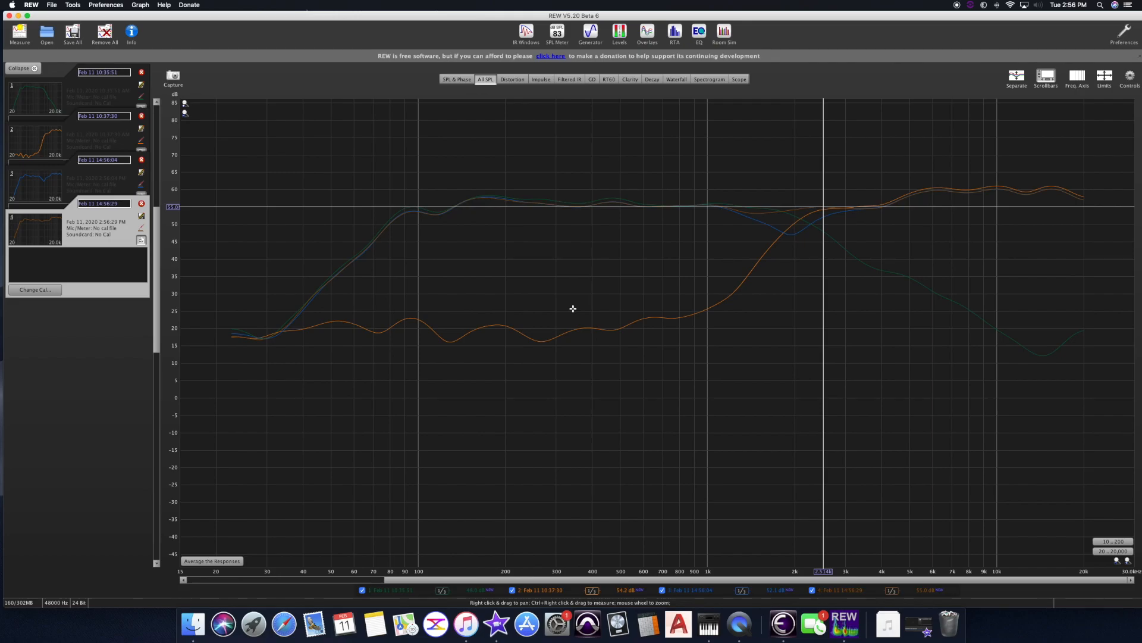
mouse_move(228, 193)
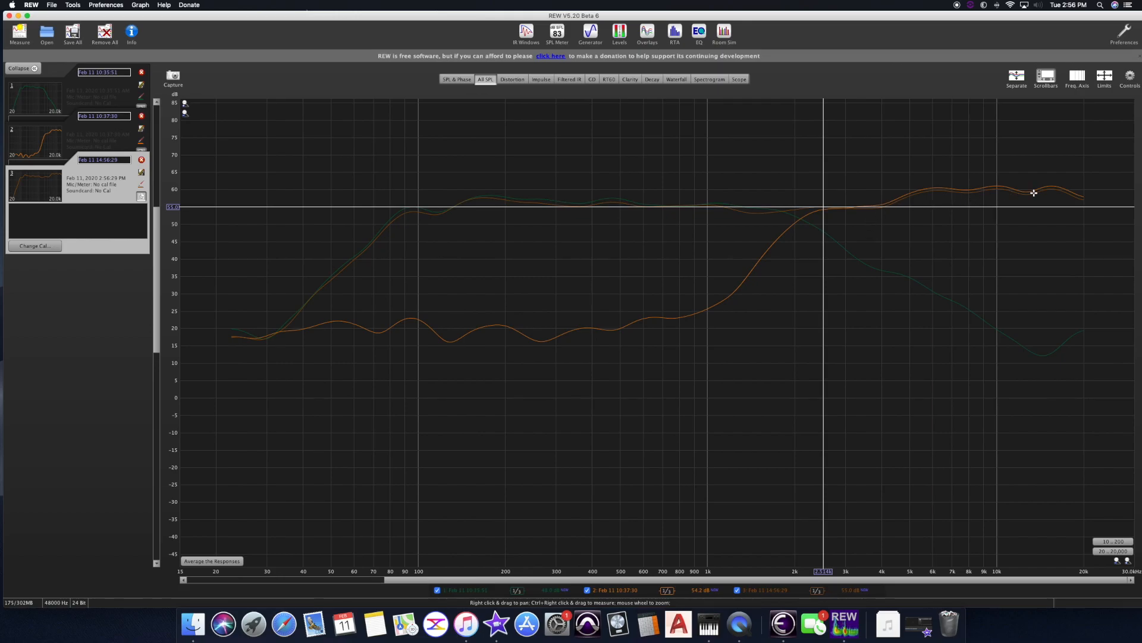
mouse_move(1006, 200)
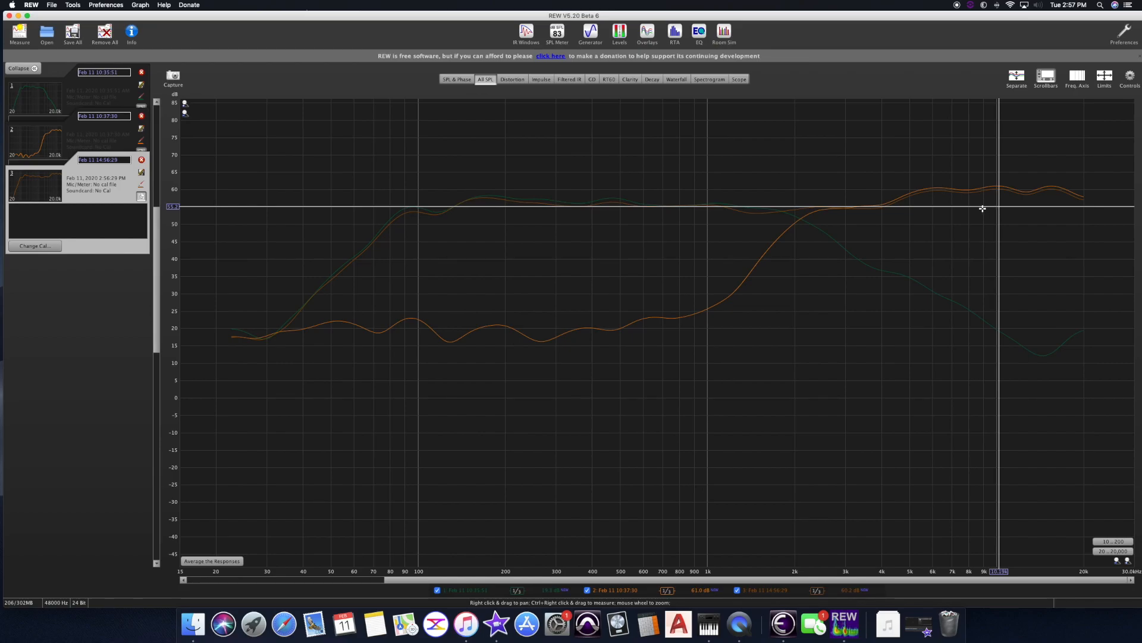
mouse_move(985, 206)
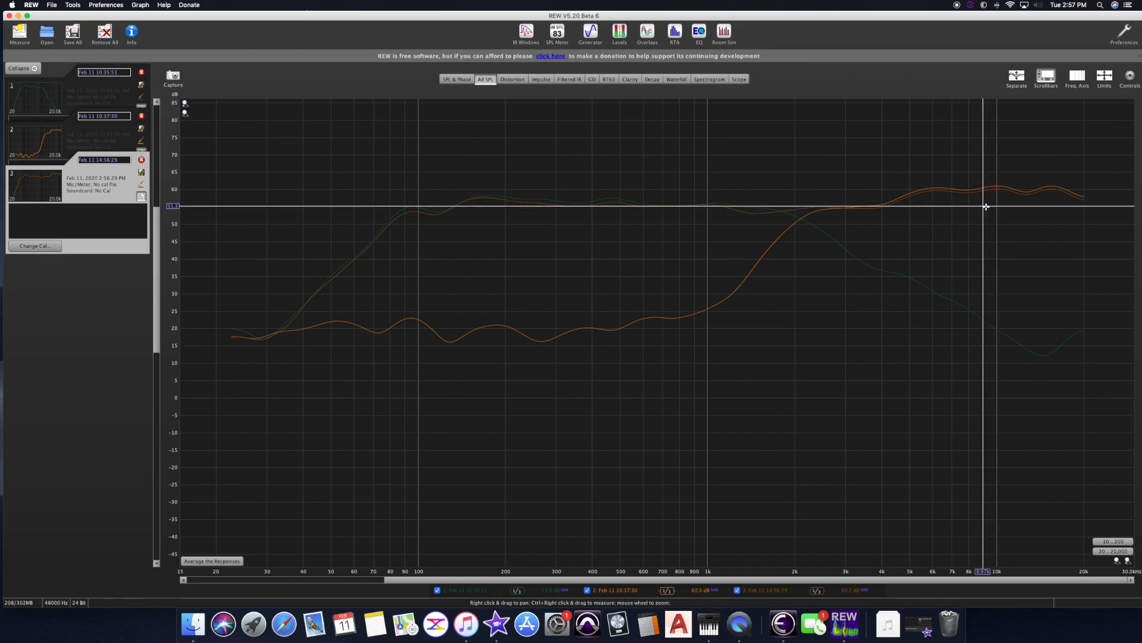
mouse_move(999, 207)
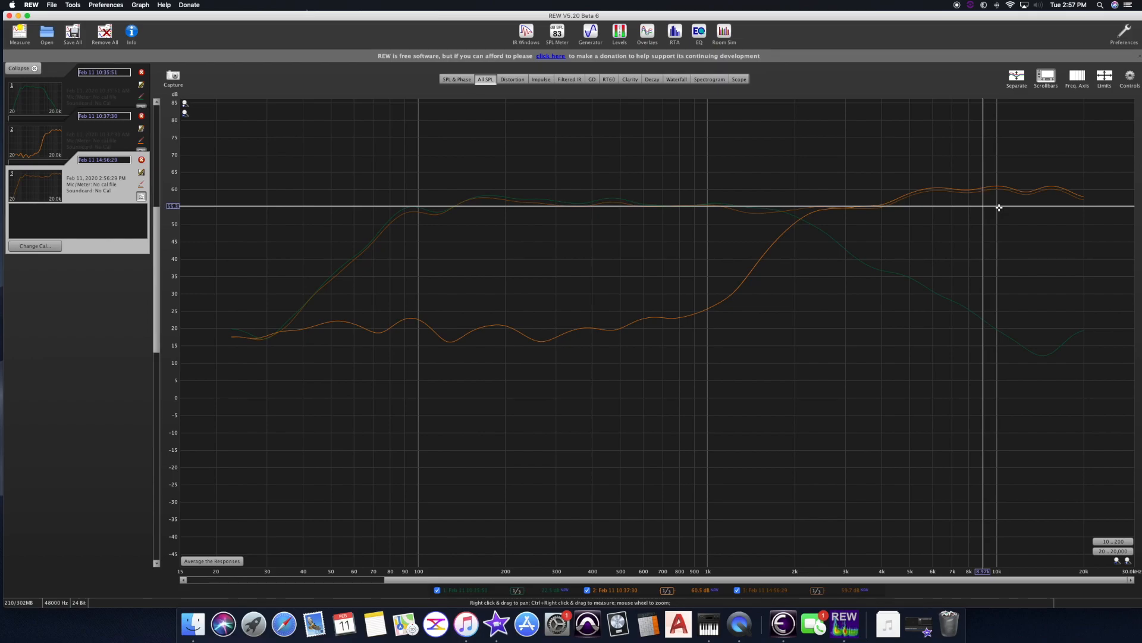
Capture a fourth measurement and view its purple SPL and phase curves, flat above about 100 Hz.
click(19, 33)
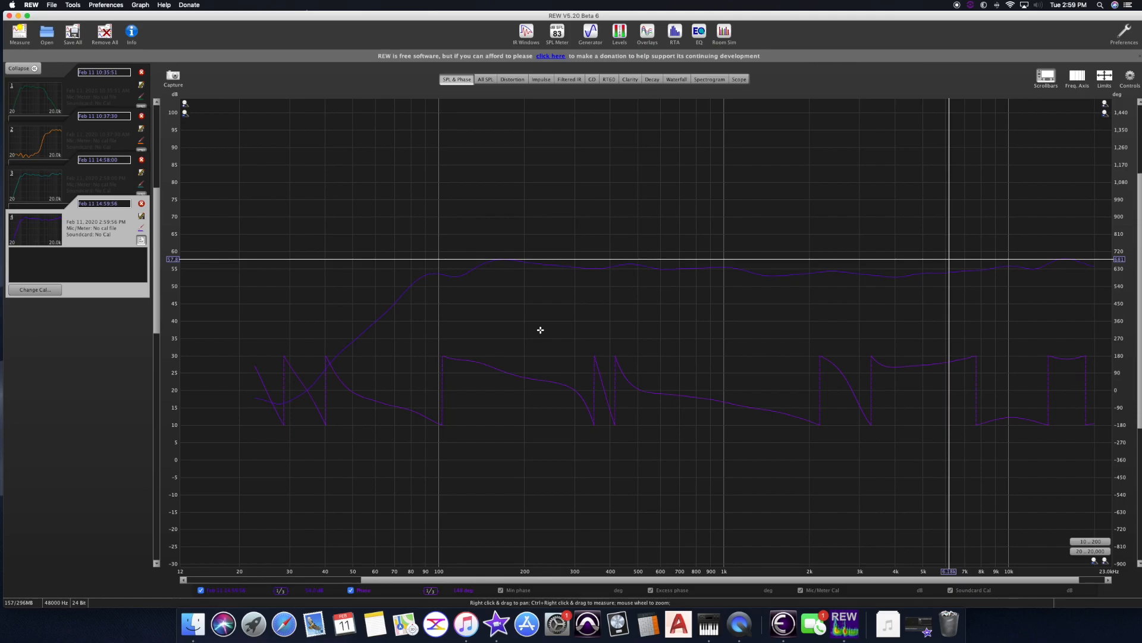
mouse_move(968, 270)
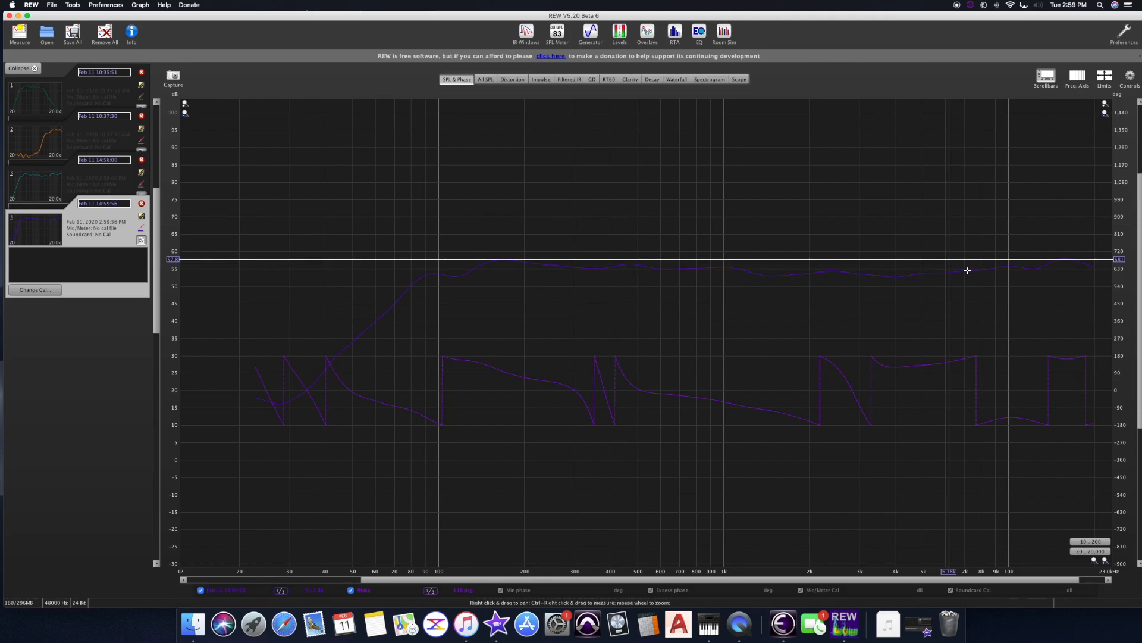
mouse_move(879, 271)
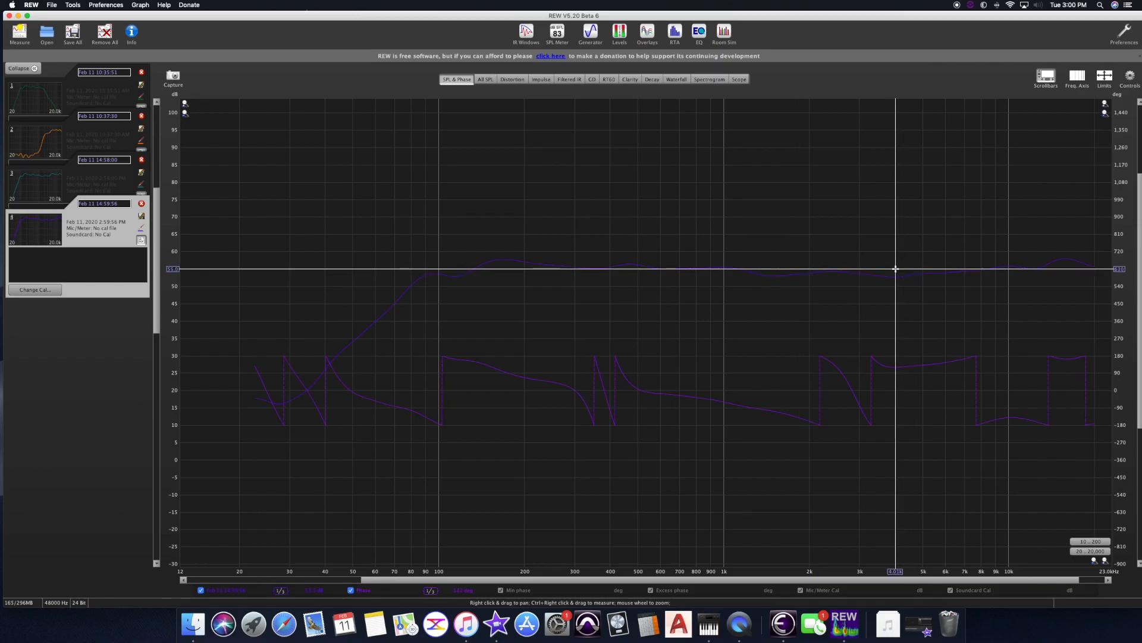
mouse_move(879, 275)
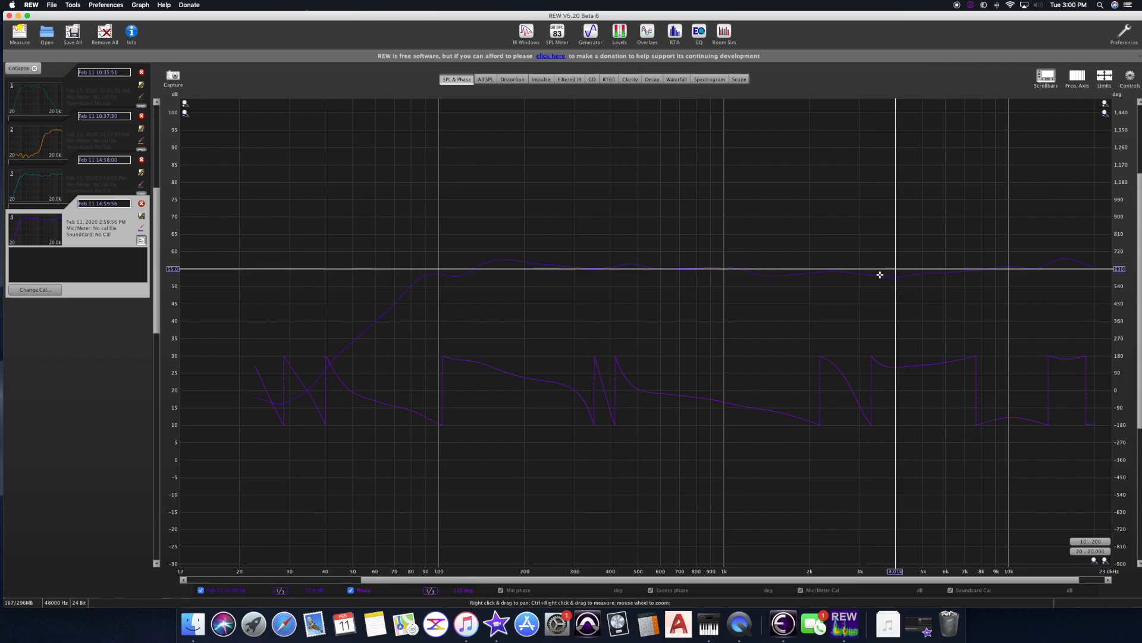
mouse_move(875, 273)
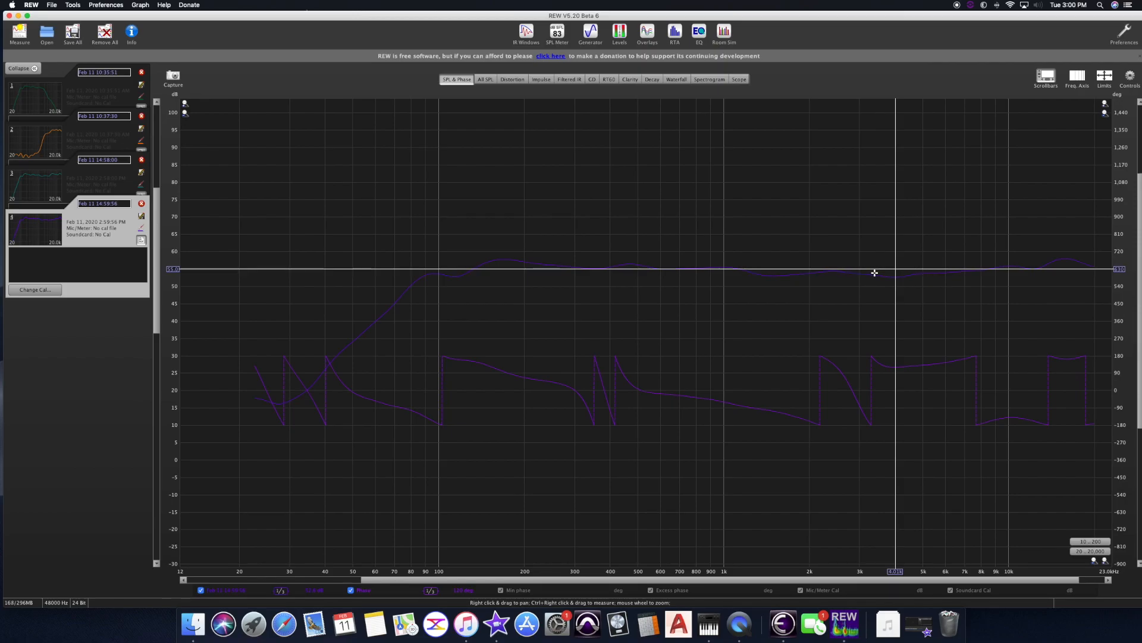
Capture a fifth measurement, its magenta SPL and phase curves replacing the purple ones.
click(19, 31)
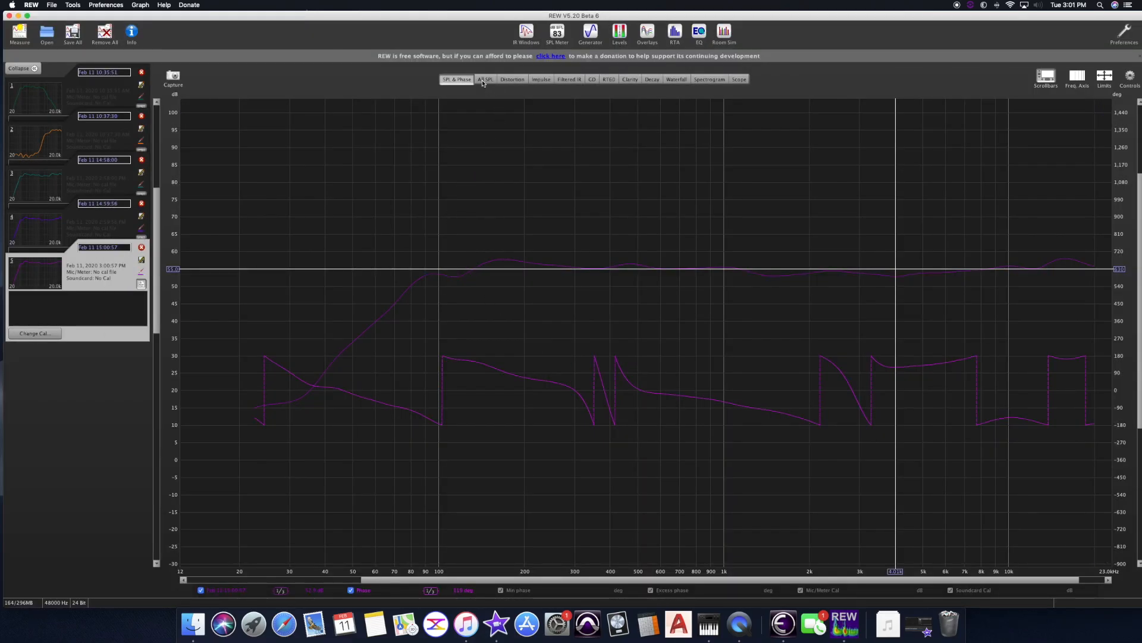
mouse_move(108, 292)
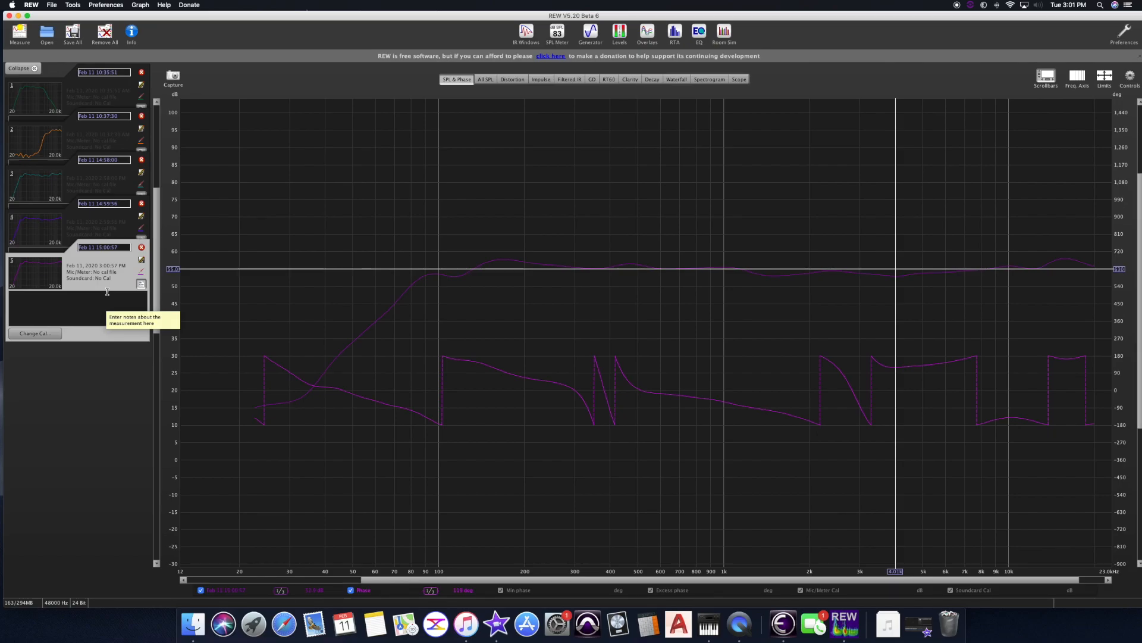
Capture a sixth measurement shown in red, flat above about 100 Hz.
click(19, 34)
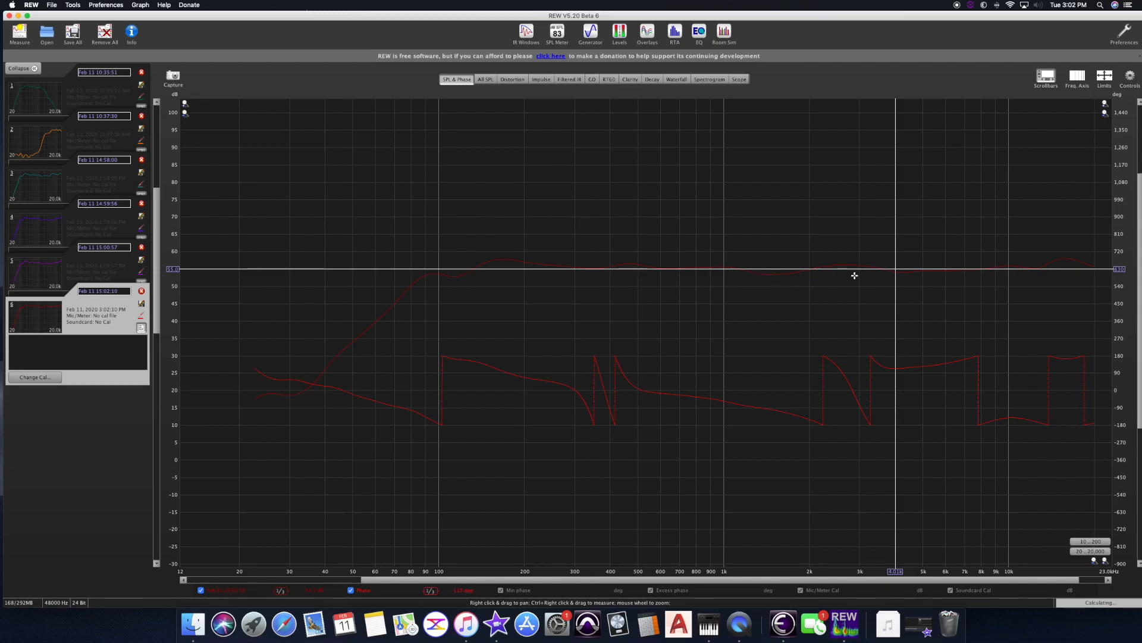
mouse_move(859, 268)
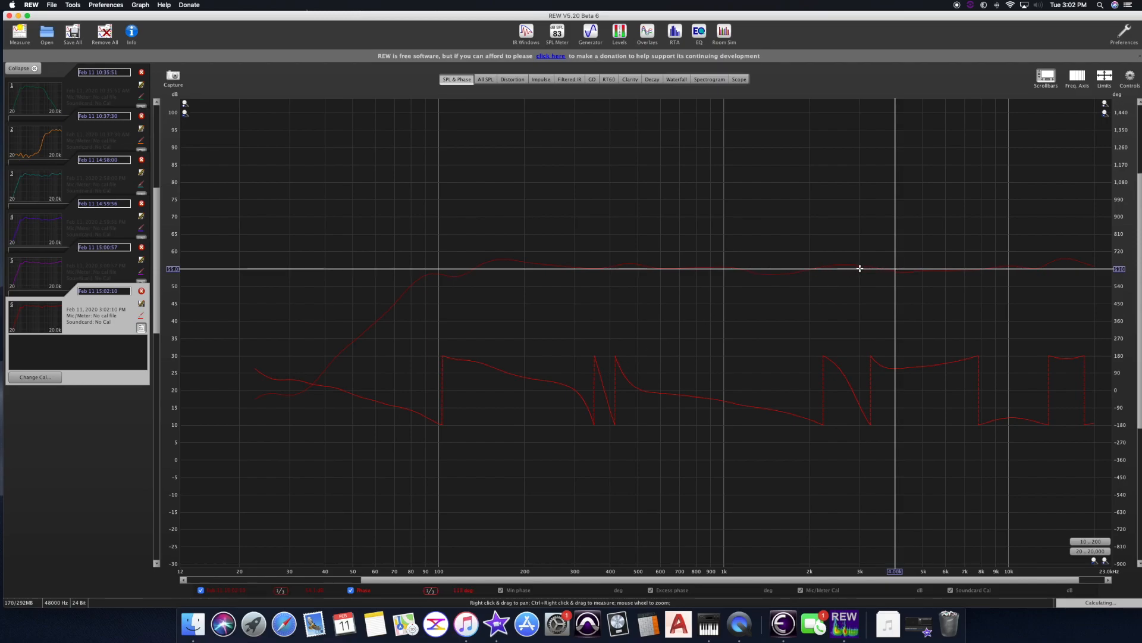
mouse_move(850, 270)
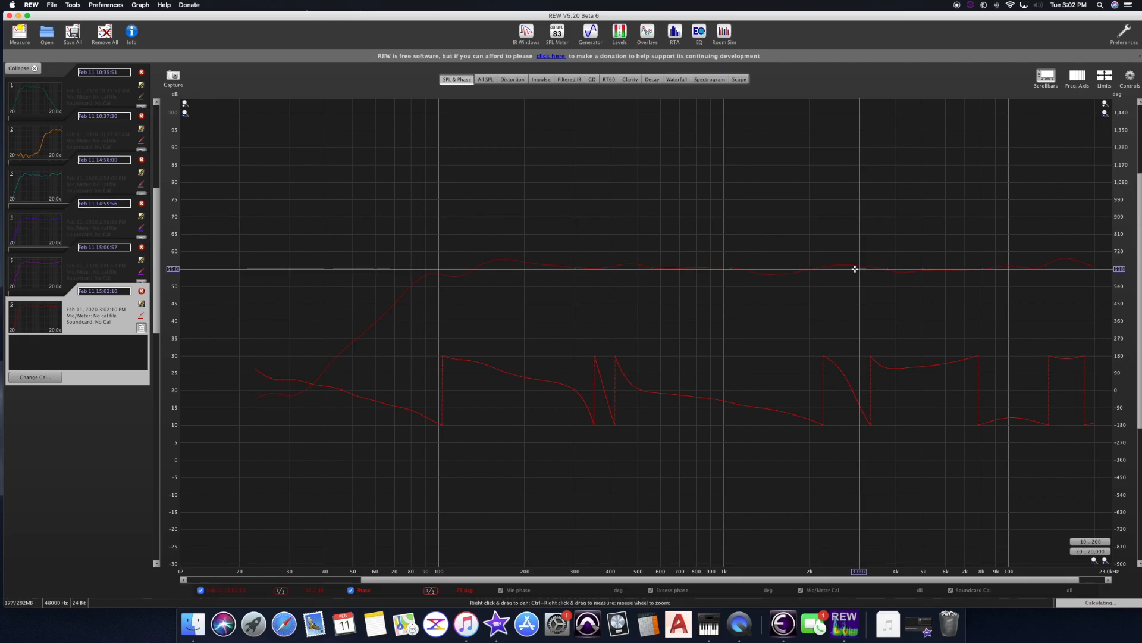
mouse_move(845, 270)
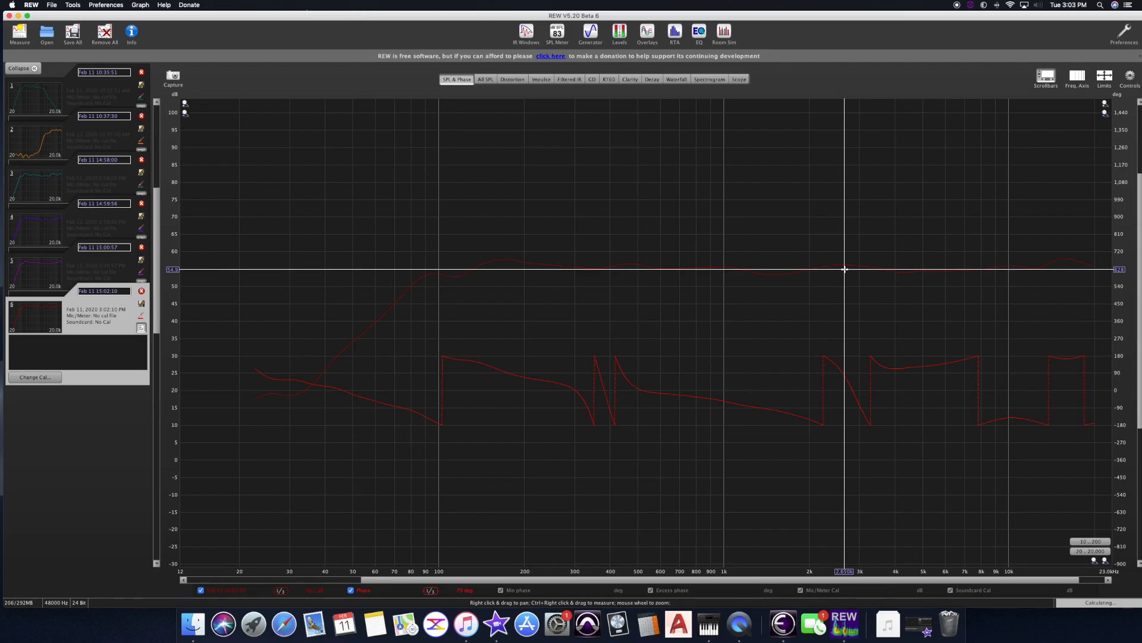
mouse_move(213, 181)
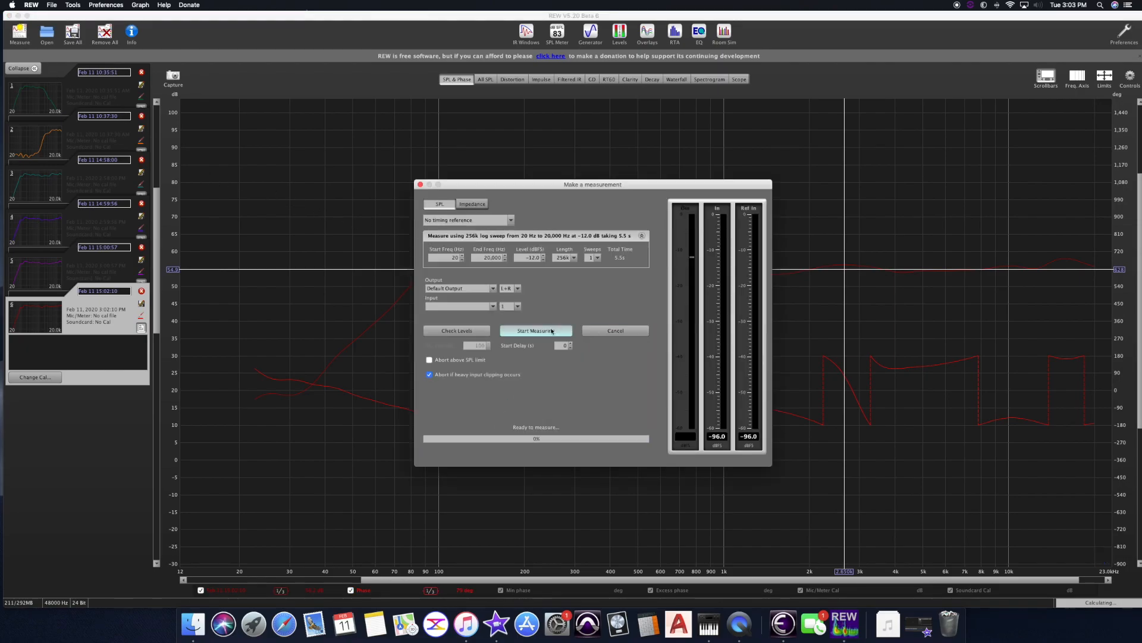
Run the measurement sweep, then start another full-range measurement.
click(535, 330)
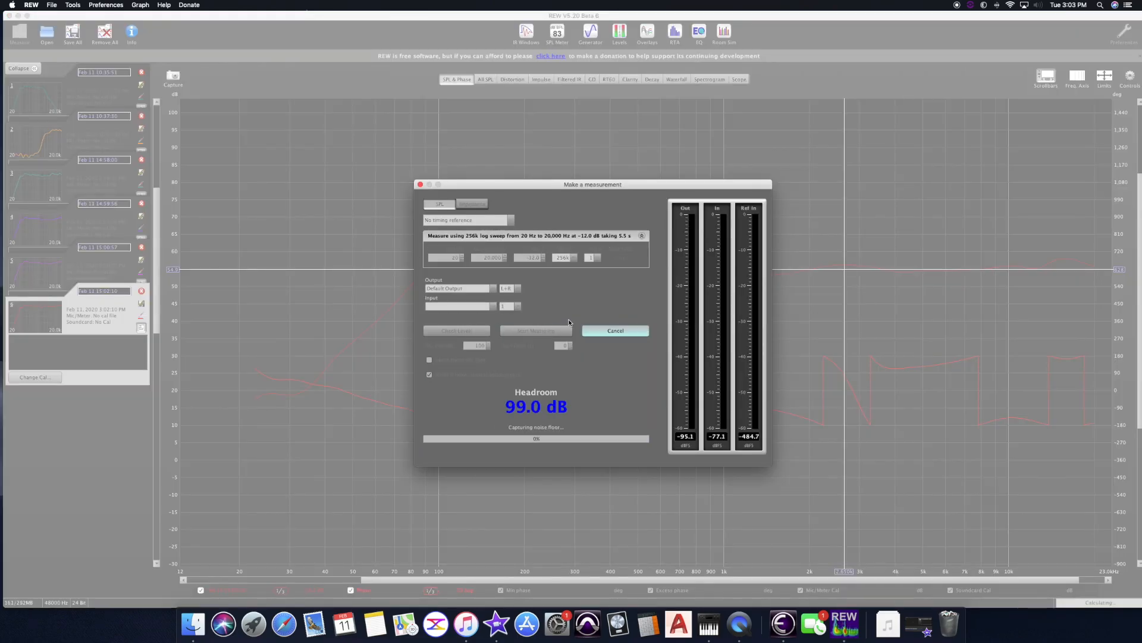
click(535, 329)
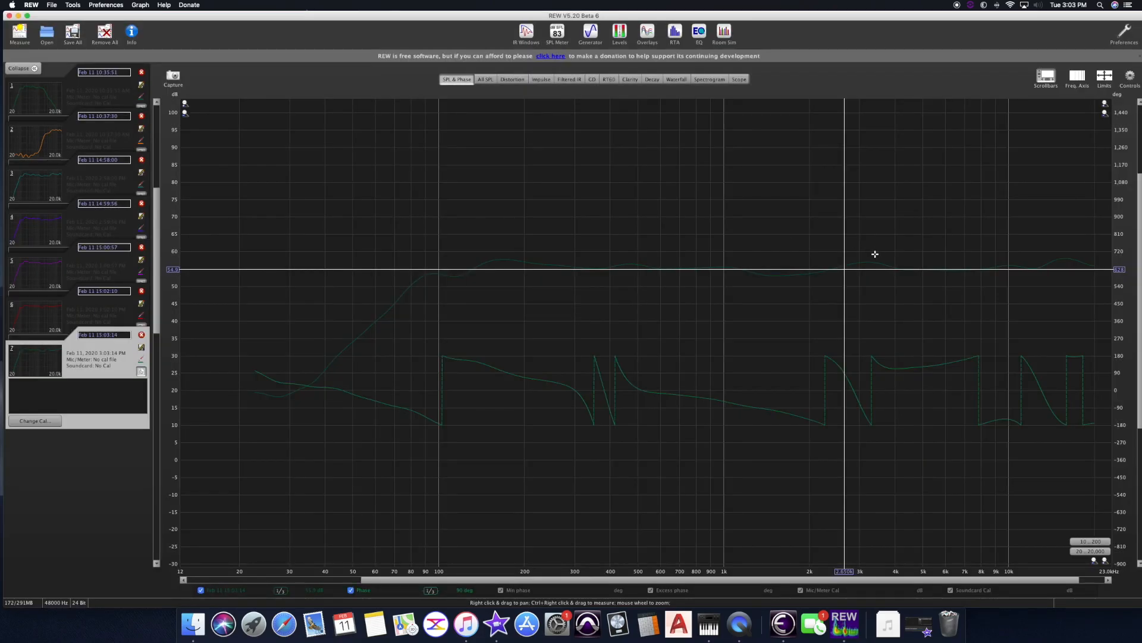
mouse_move(807, 268)
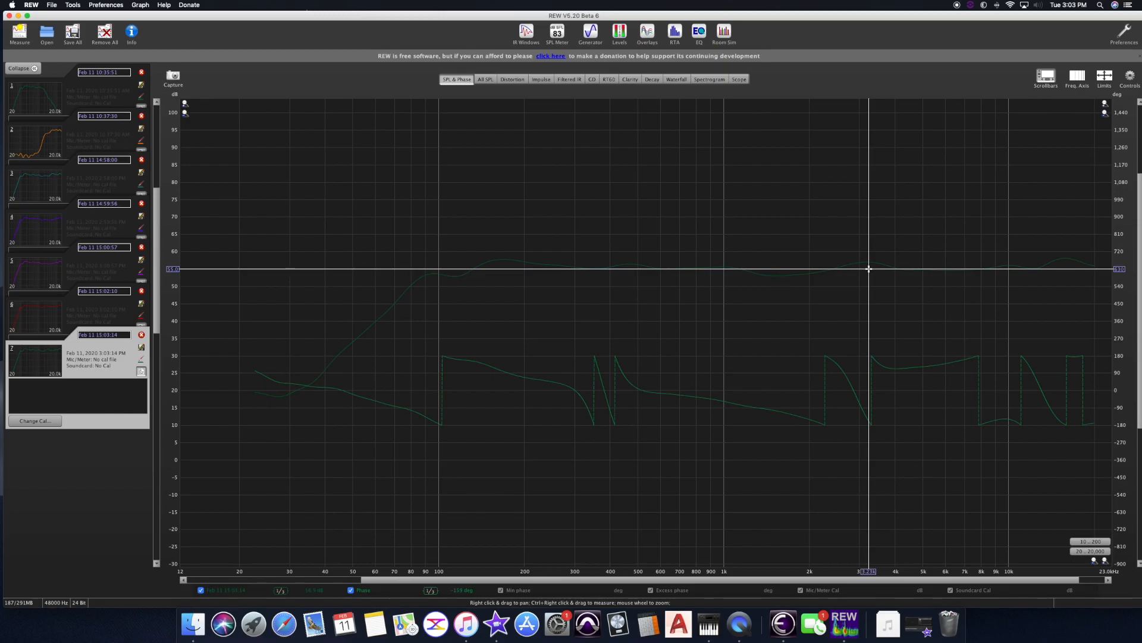
click(19, 32)
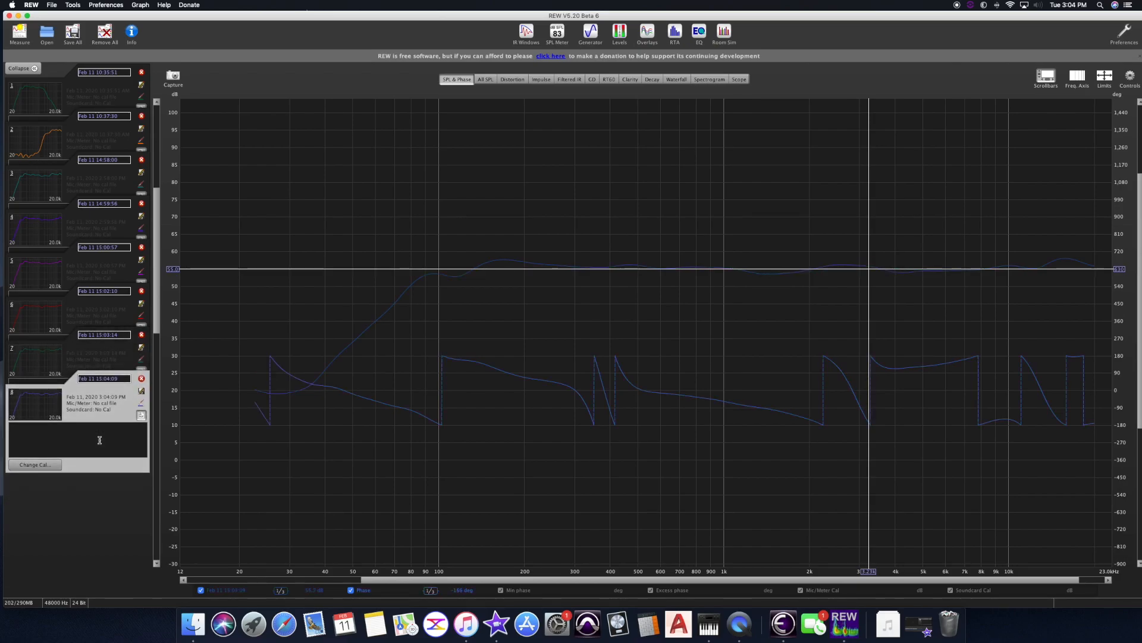
mouse_move(140, 336)
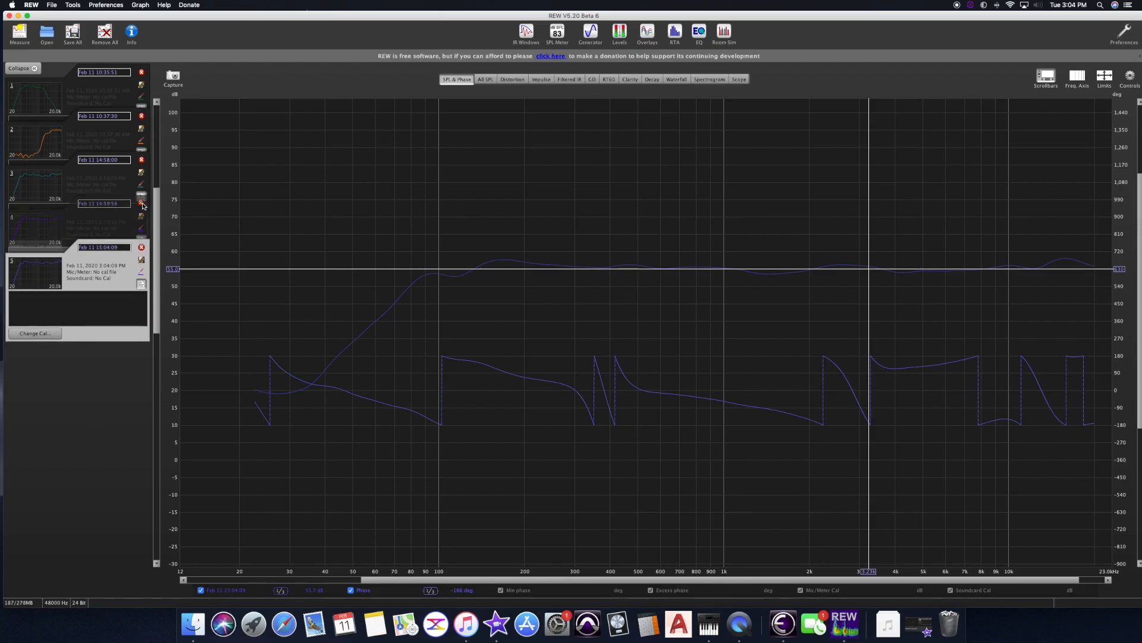
Remove an extra intermediate measurement from the list.
click(485, 78)
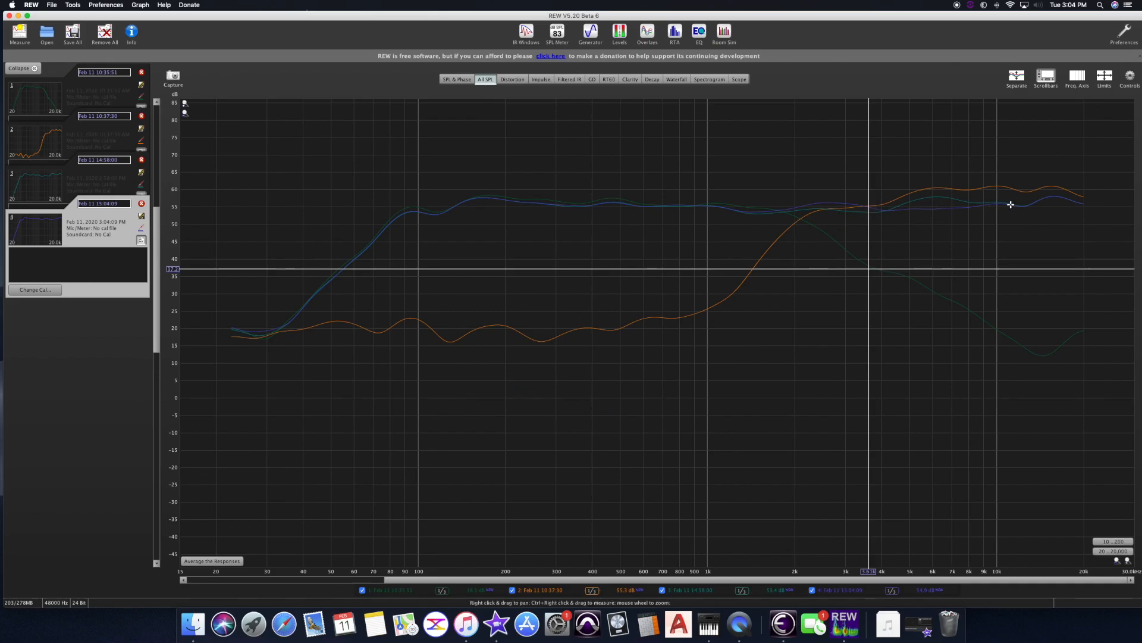
mouse_move(651, 245)
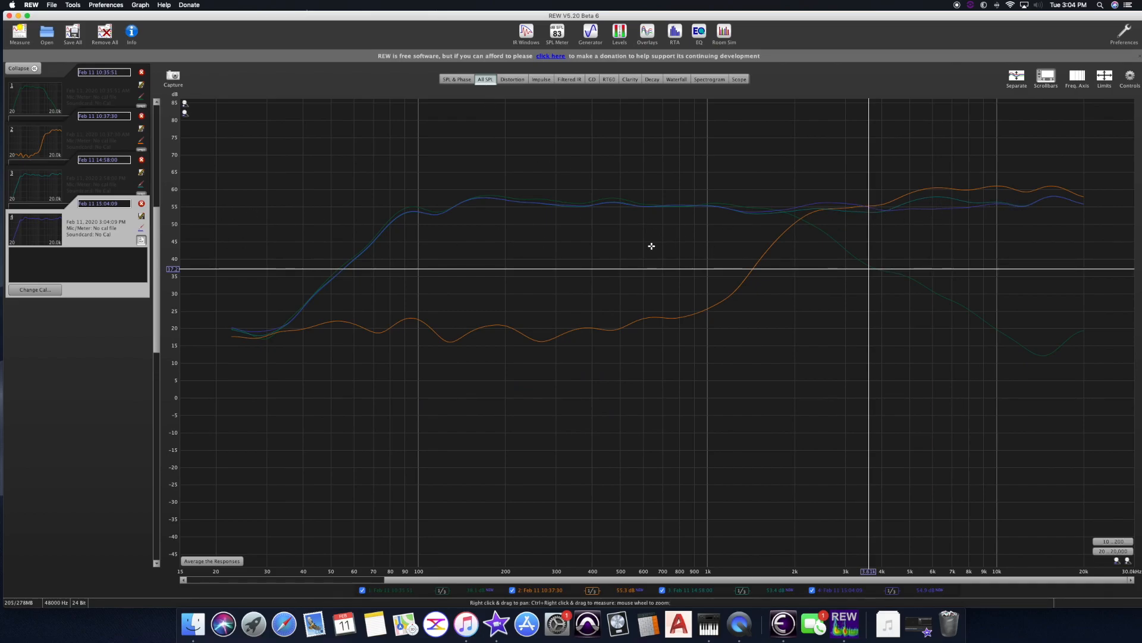